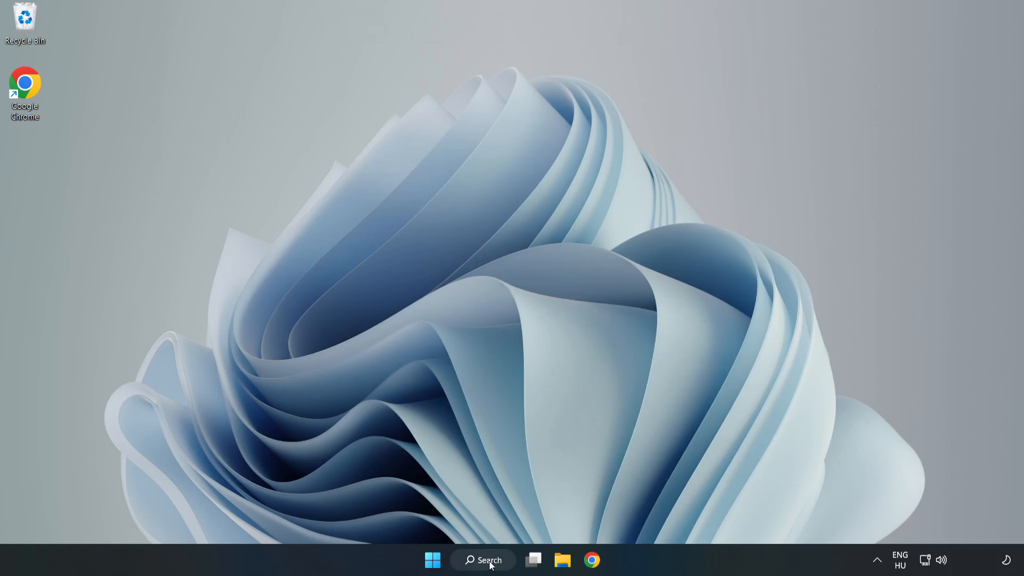
# Step: Search 'device manager' from the taskbar and launch Device Manager from the best match
pyautogui.click(482, 560)
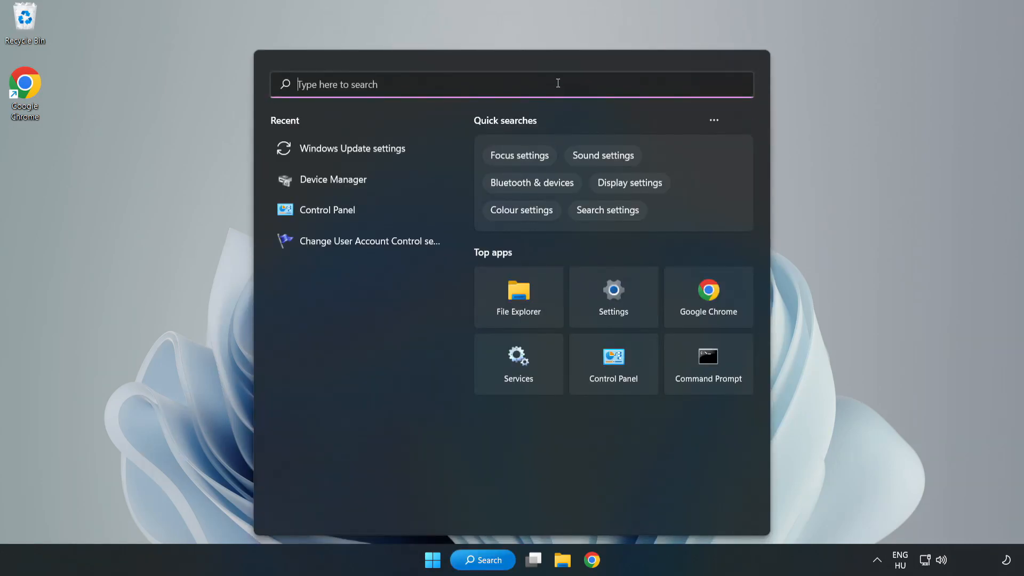
pyautogui.write('device manager')
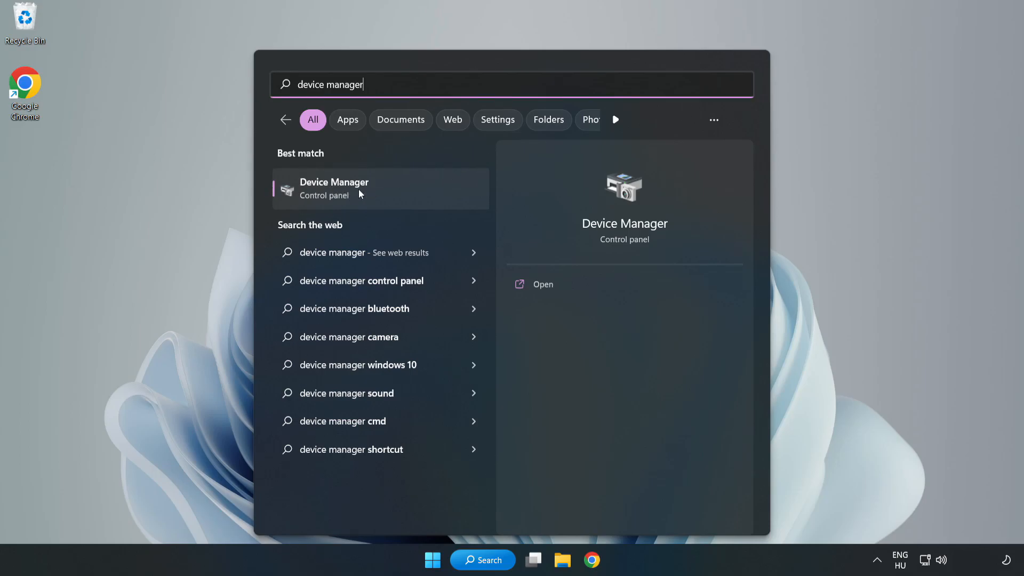
pyautogui.click(334, 188)
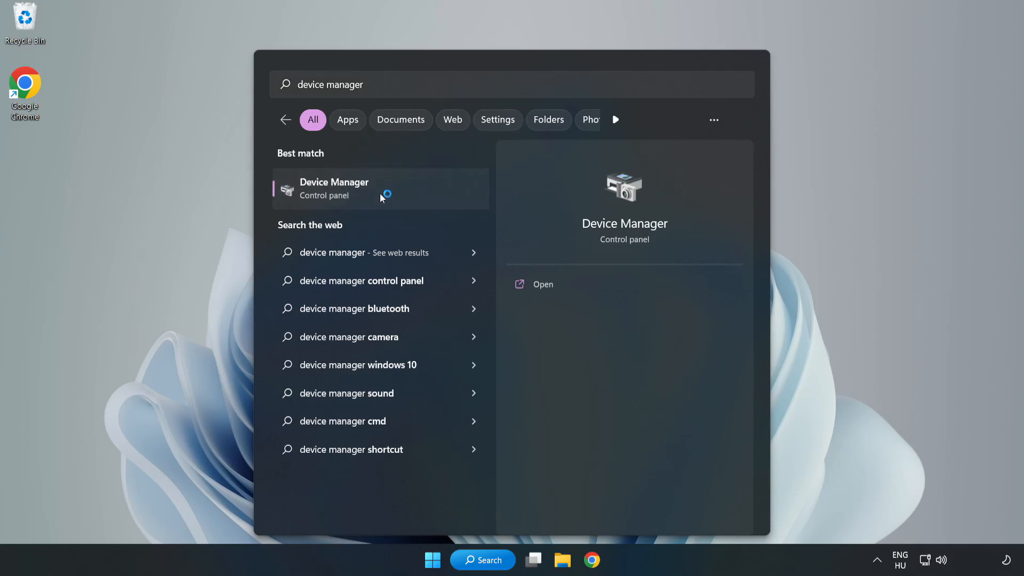
pyautogui.click(332, 188)
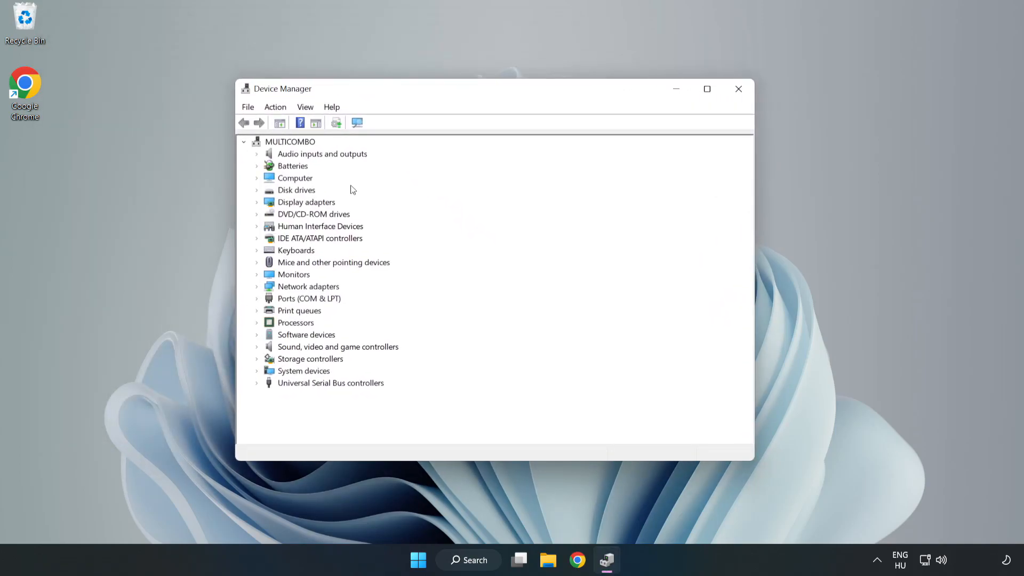
# Step: Under Display adapters, have Windows search automatically for a newer VMware SVGA 3D driver
pyautogui.click(306, 201)
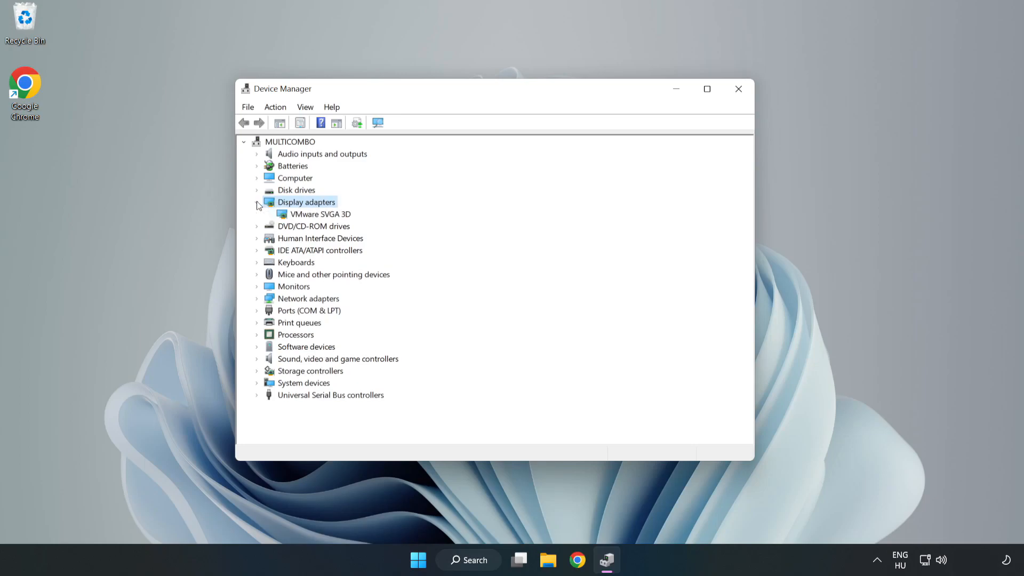
pyautogui.click(319, 213)
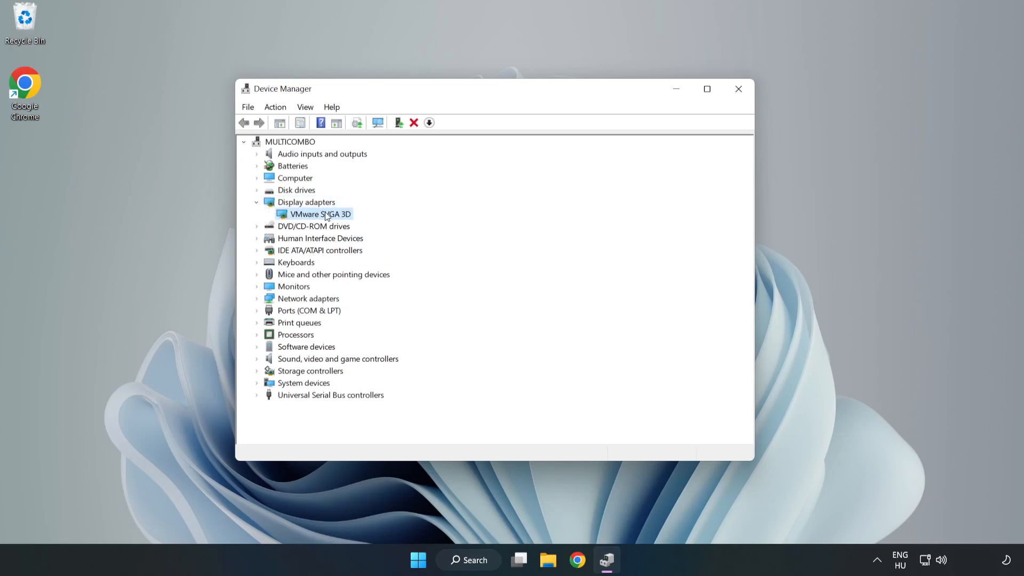
pyautogui.rightClick(318, 213)
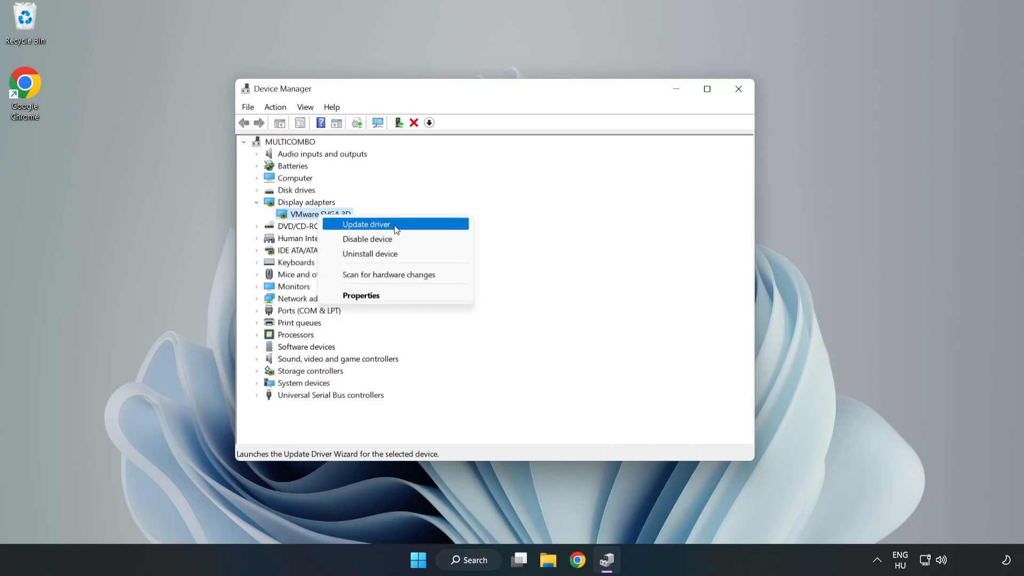
pyautogui.click(366, 224)
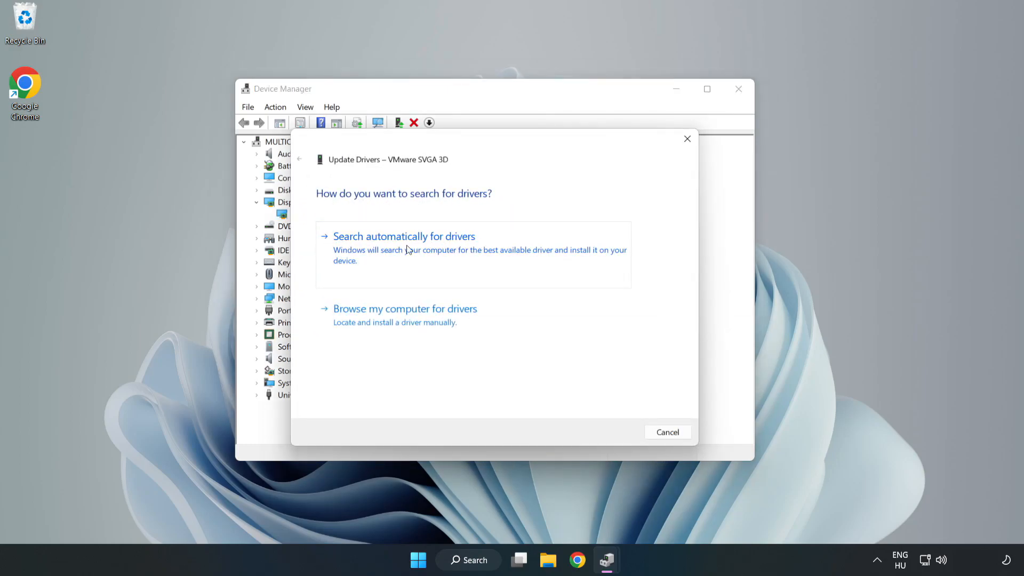
pyautogui.click(403, 235)
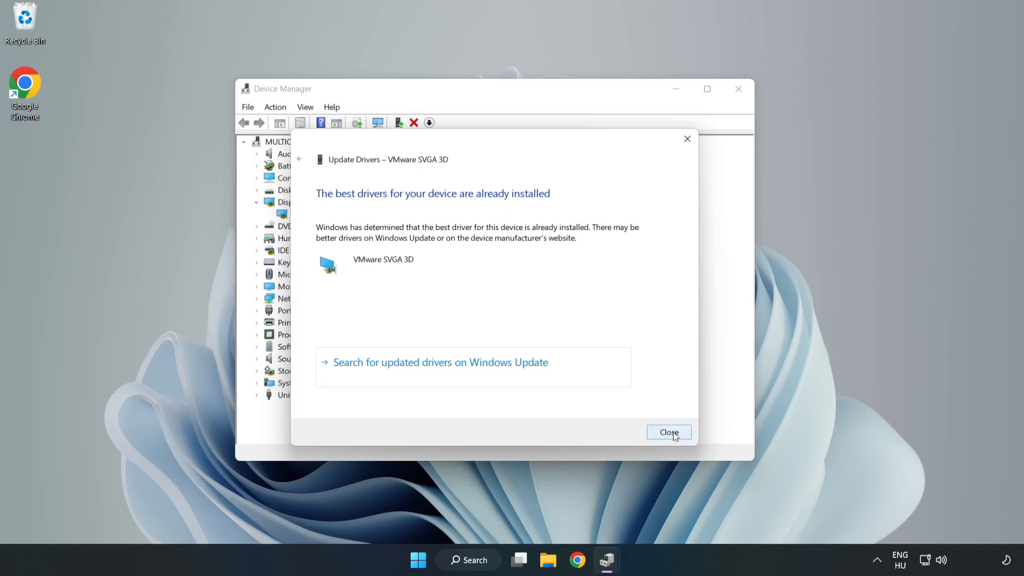
# Step: Dismiss the 'best driver already installed' result and close Device Manager
pyautogui.click(668, 432)
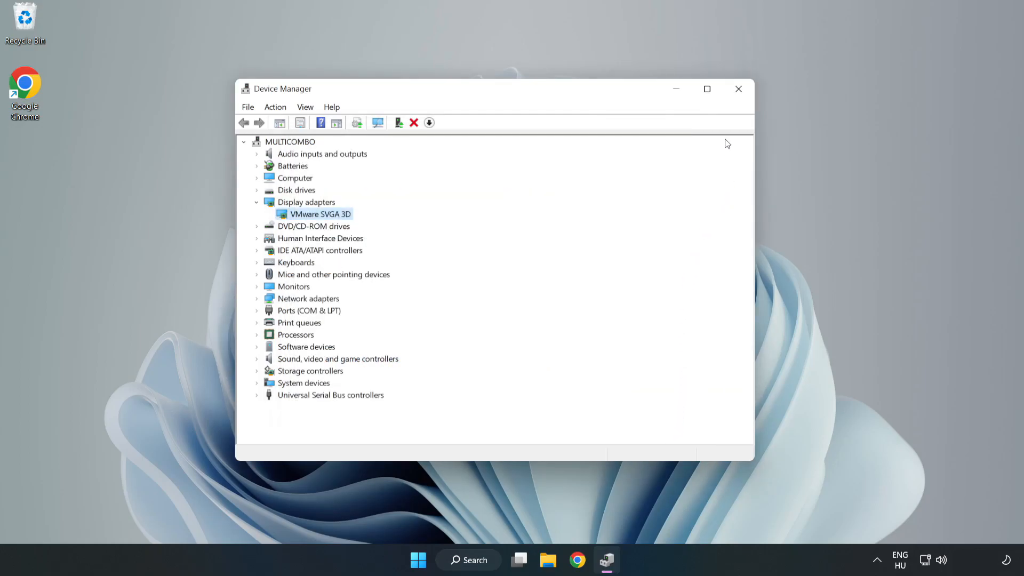
pyautogui.moveTo(738, 88)
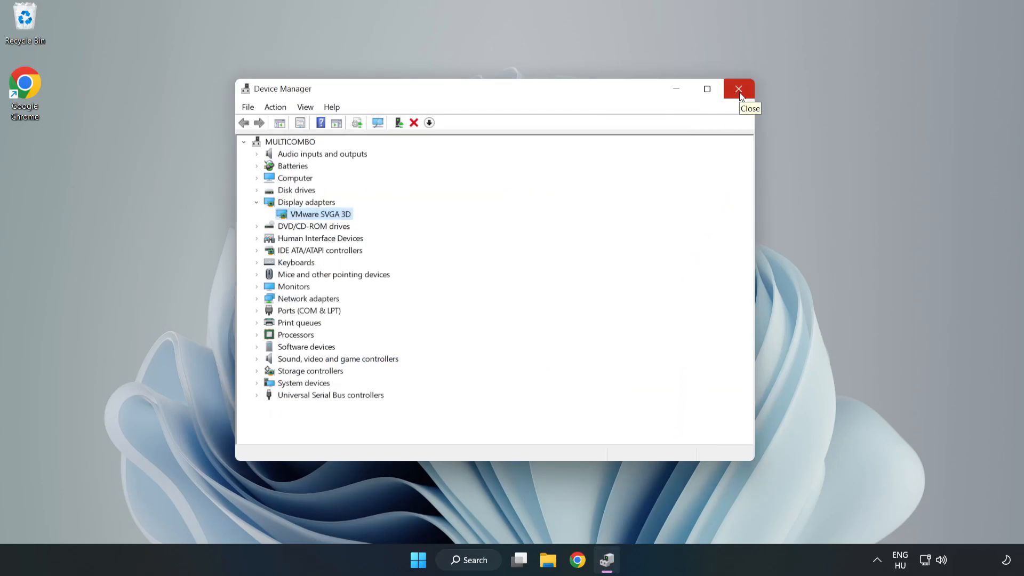
pyautogui.click(738, 88)
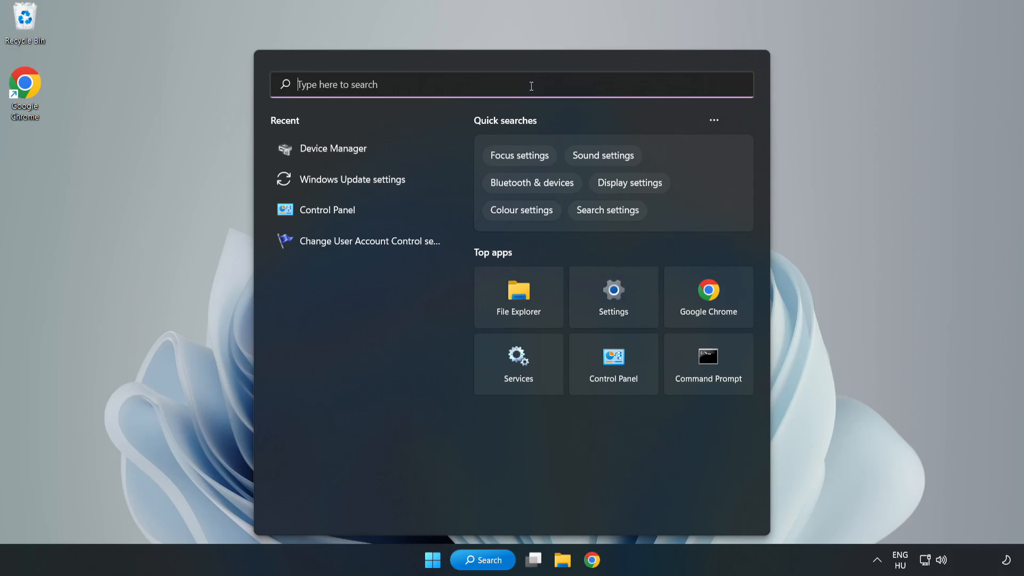
# Step: Search 'update' and launch the Windows Update settings page
pyautogui.write('updates')
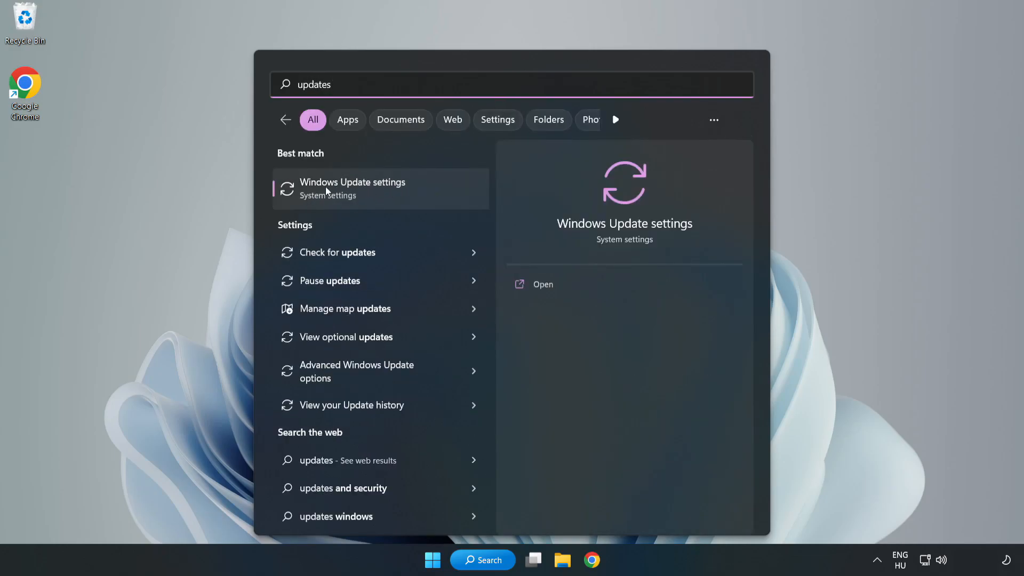
pyautogui.click(352, 188)
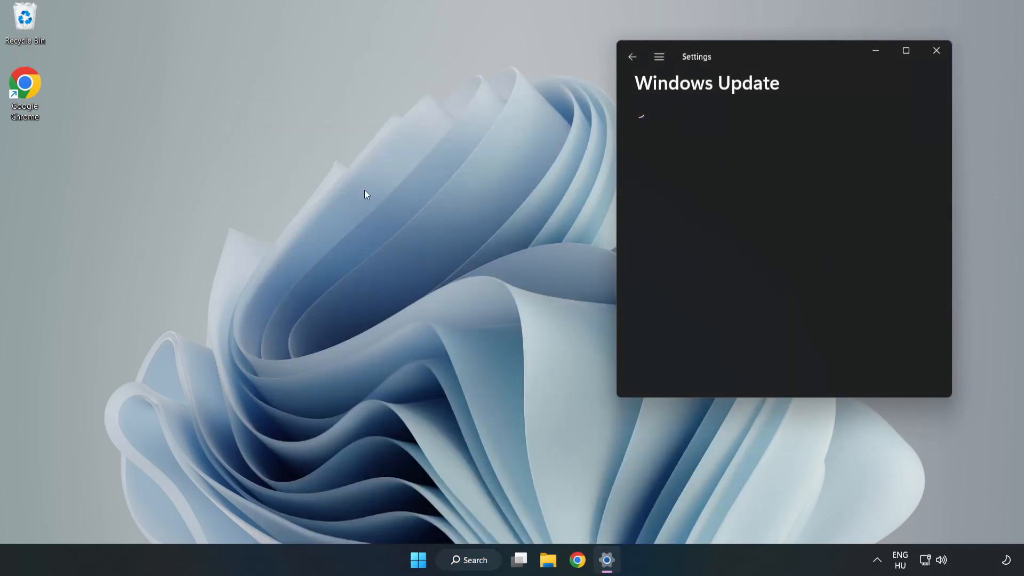
# Step: Maximize Settings and check for updates until the Defender update installs and 'You're up to date' shows
pyautogui.click(905, 50)
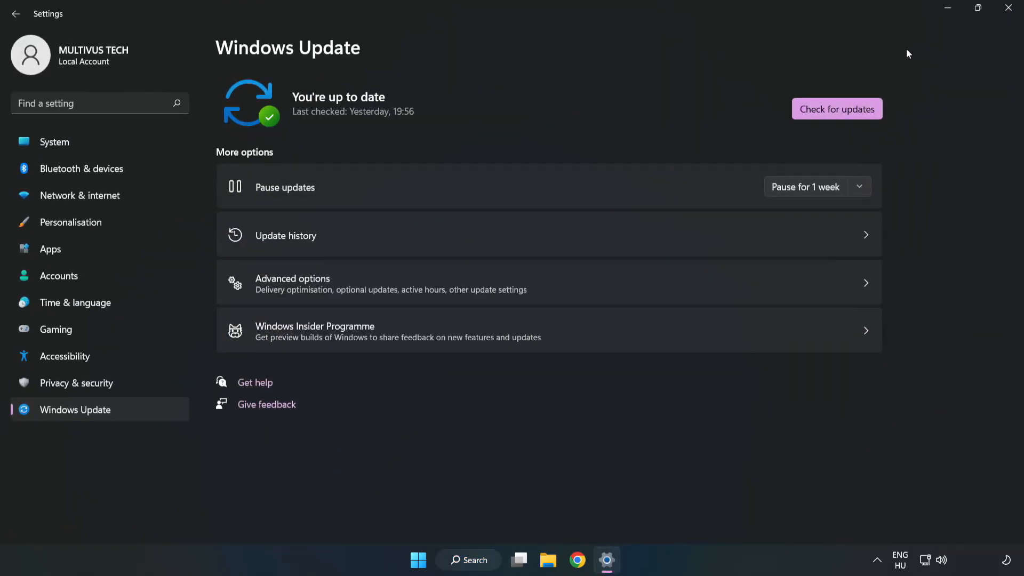
pyautogui.moveTo(449, 113)
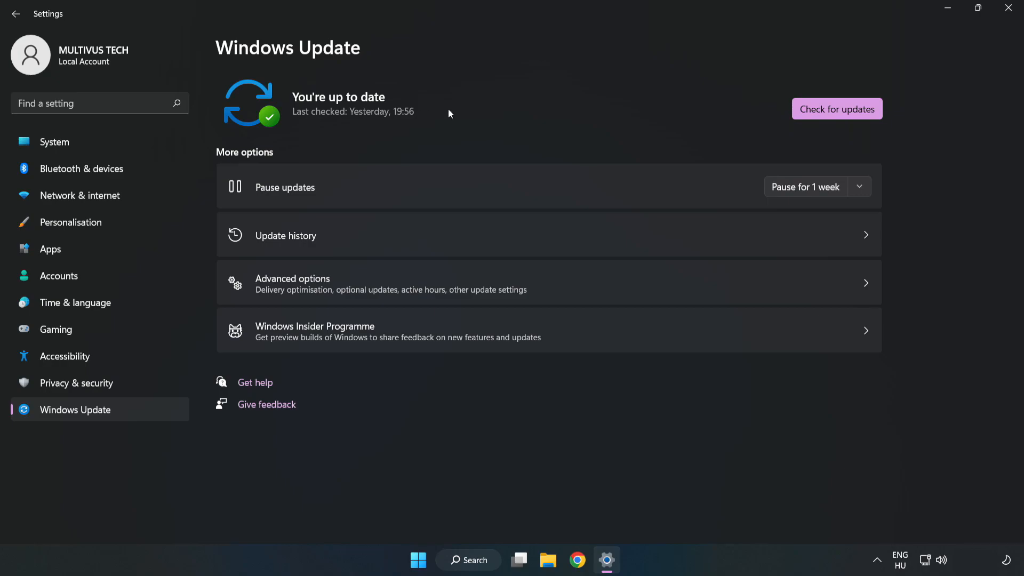
pyautogui.click(836, 108)
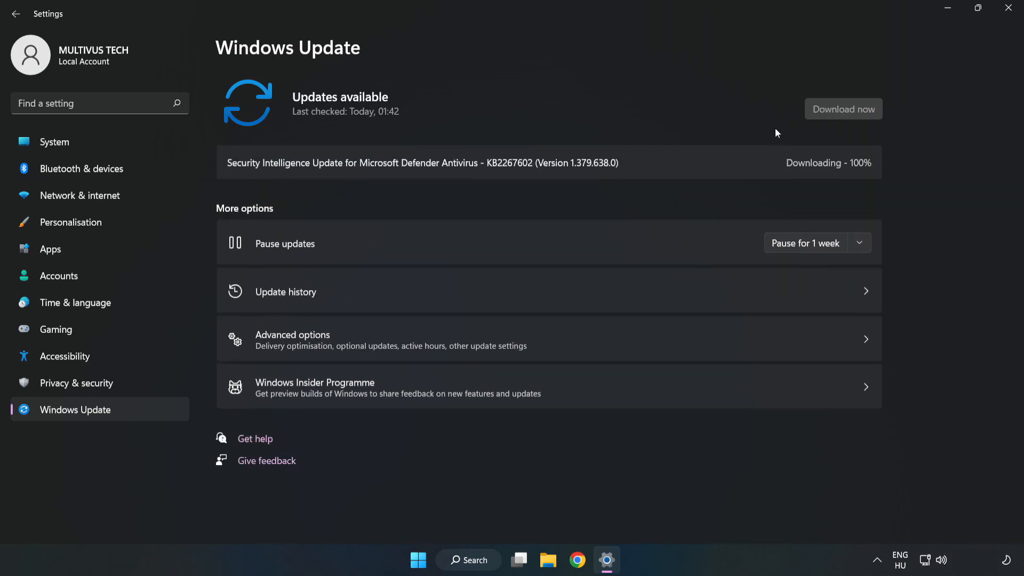
pyautogui.click(842, 108)
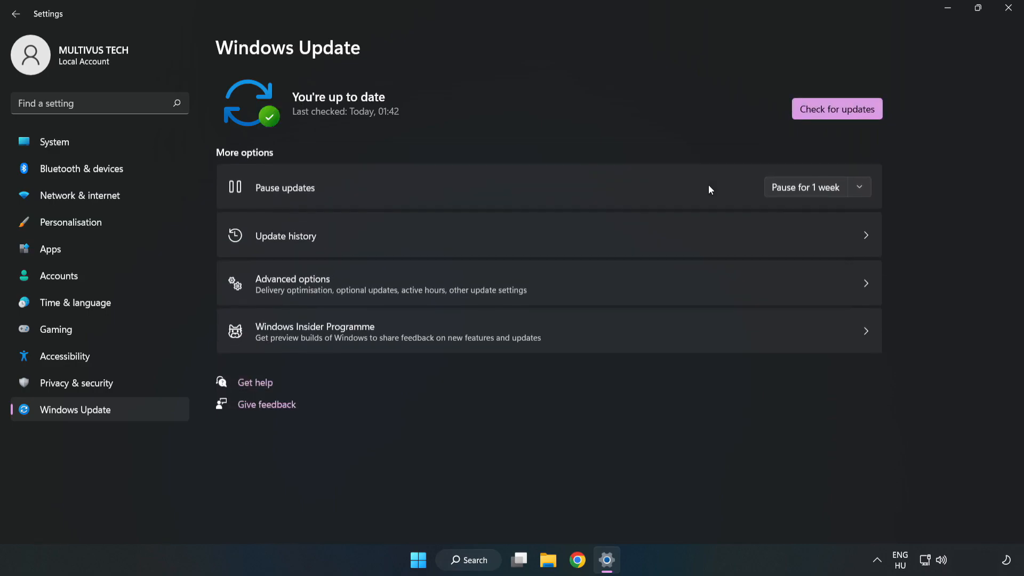
pyautogui.moveTo(470, 147)
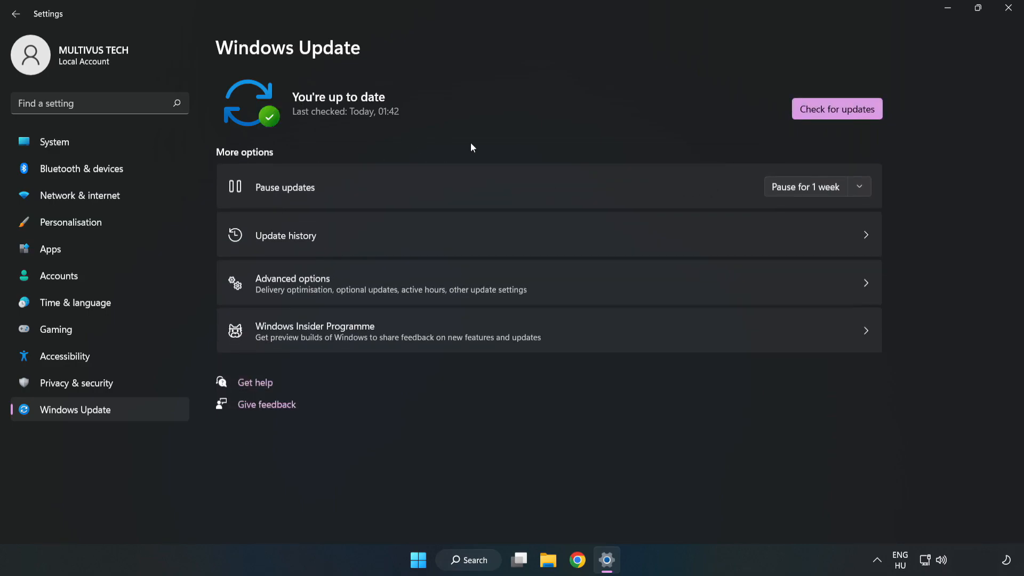
pyautogui.click(1007, 8)
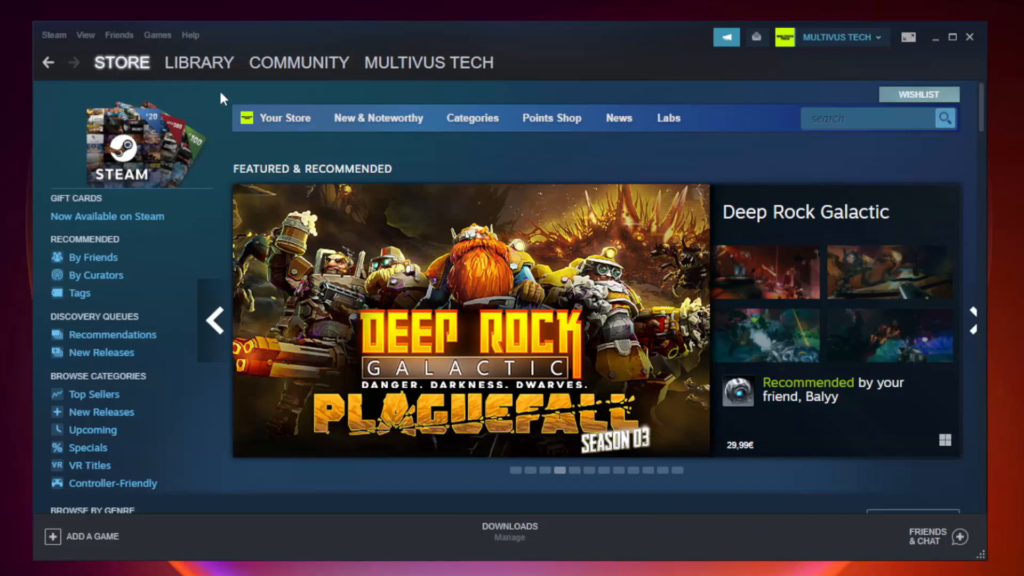
# Step: From the Steam Library, bring up Properties for the Unturned game under Favorites
pyautogui.click(199, 62)
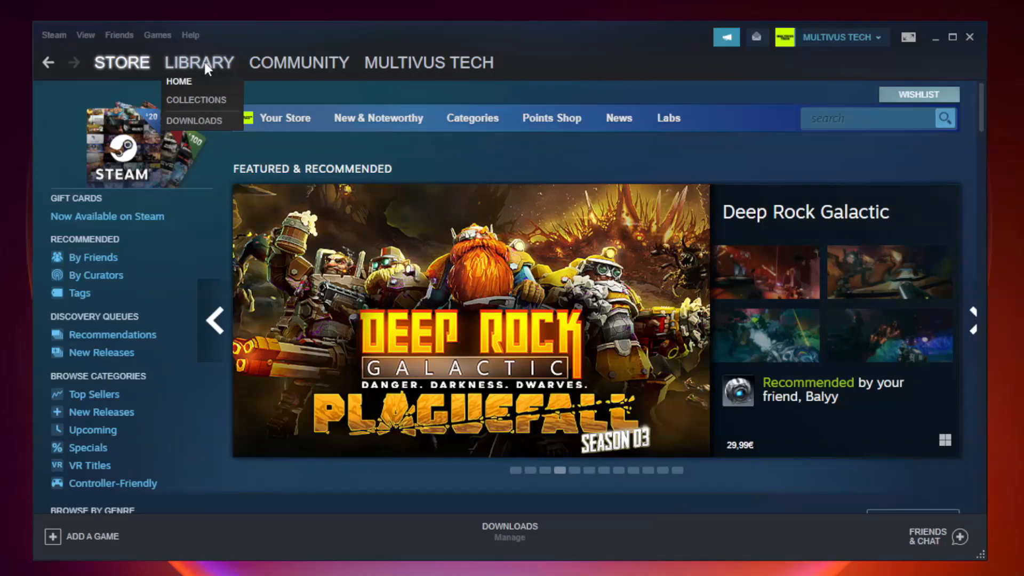
pyautogui.click(179, 81)
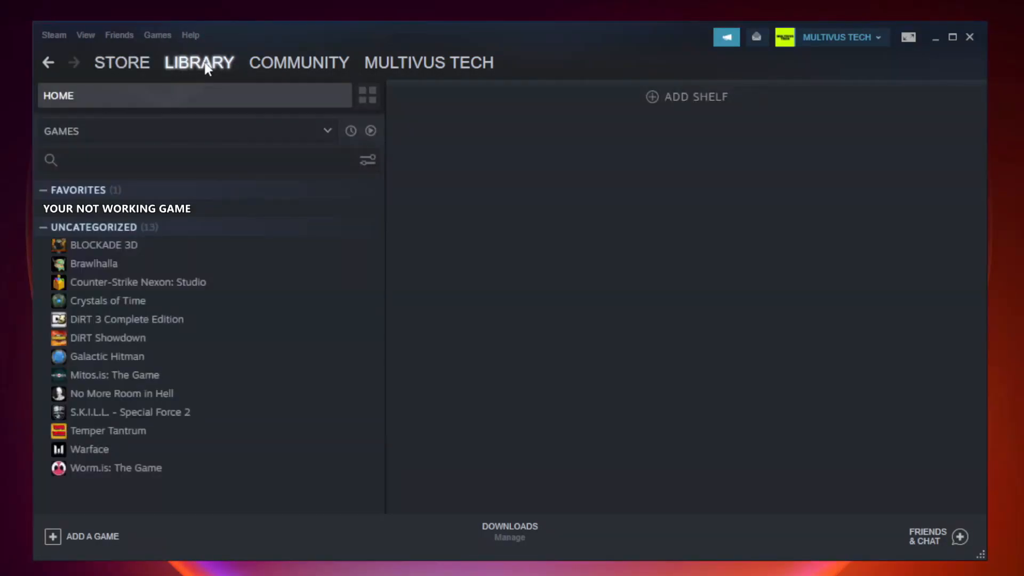
pyautogui.moveTo(221, 212)
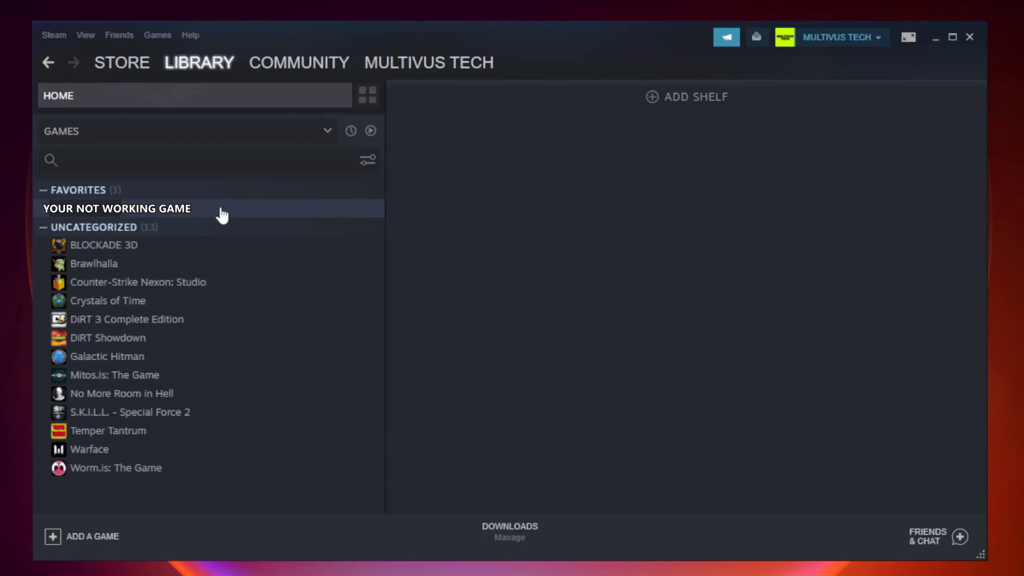
pyautogui.rightClick(116, 208)
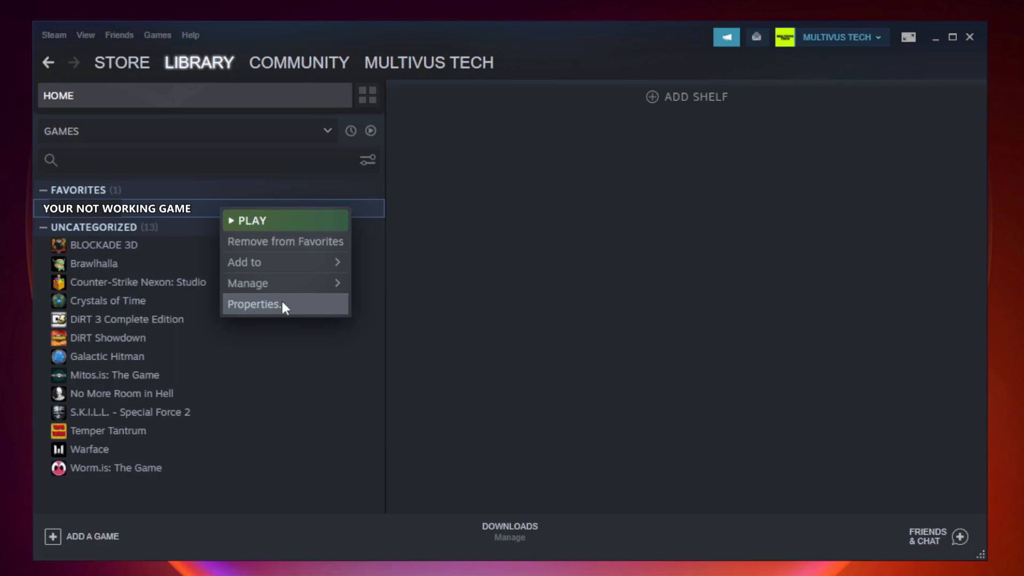
pyautogui.click(254, 304)
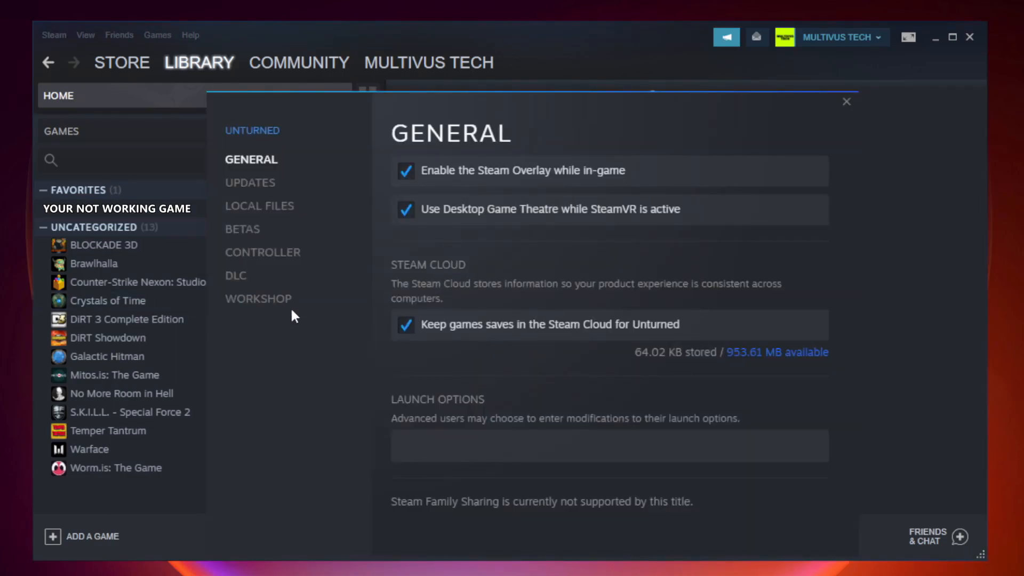
pyautogui.moveTo(272, 221)
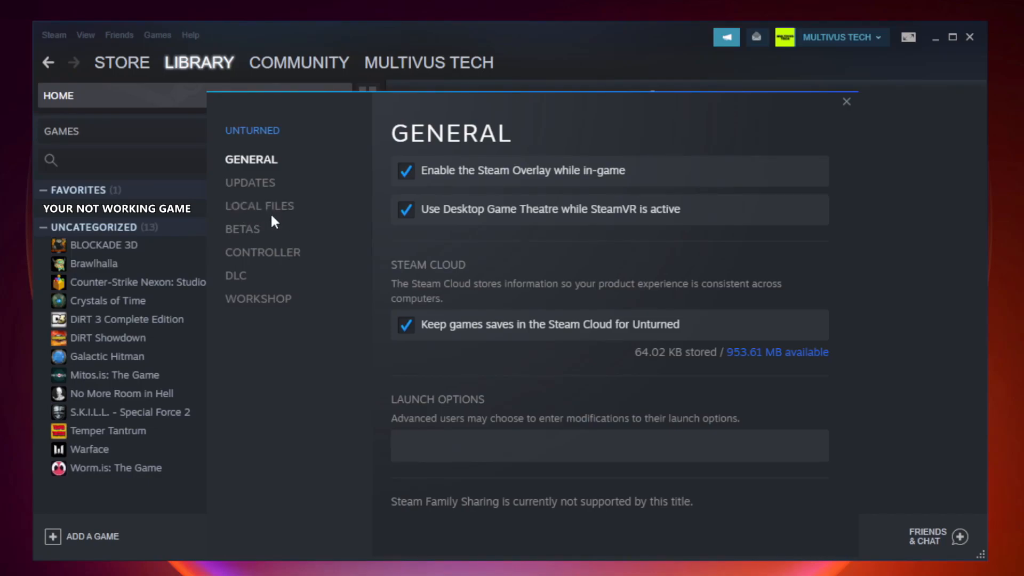
# Step: Under Local Files, verify integrity of Unturned's game files until all 9192 validate
pyautogui.click(259, 206)
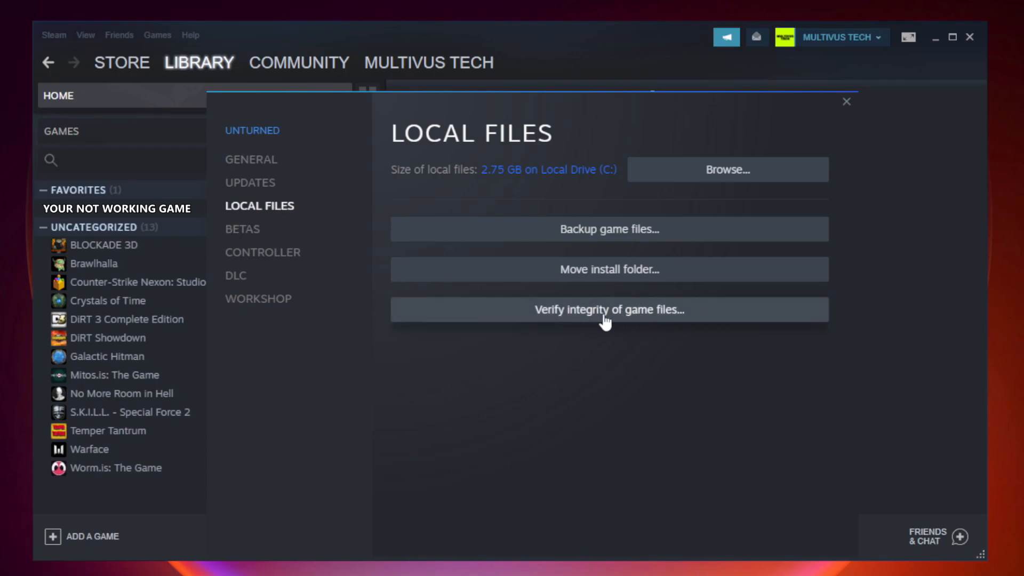
pyautogui.moveTo(619, 321)
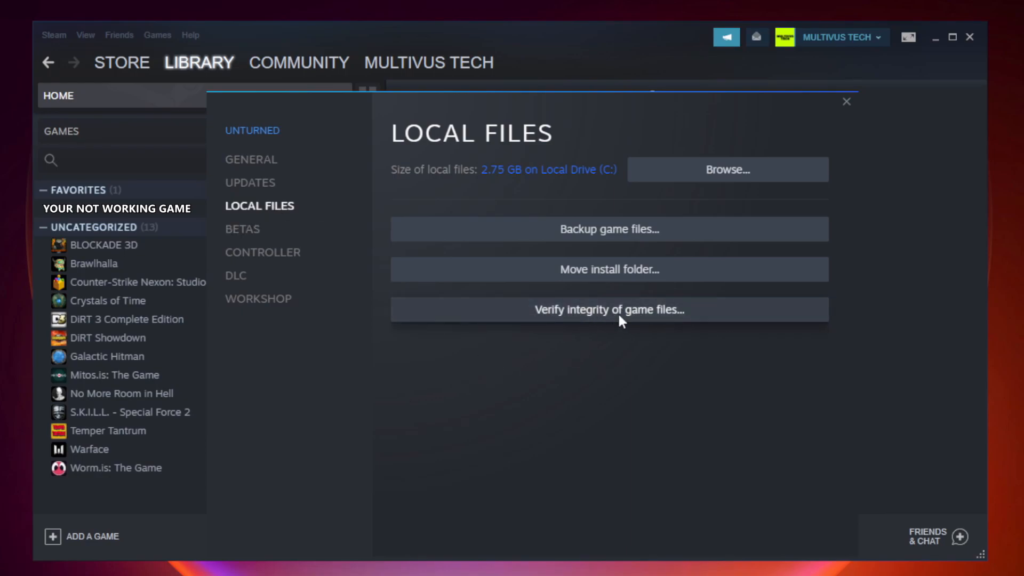
pyautogui.click(608, 310)
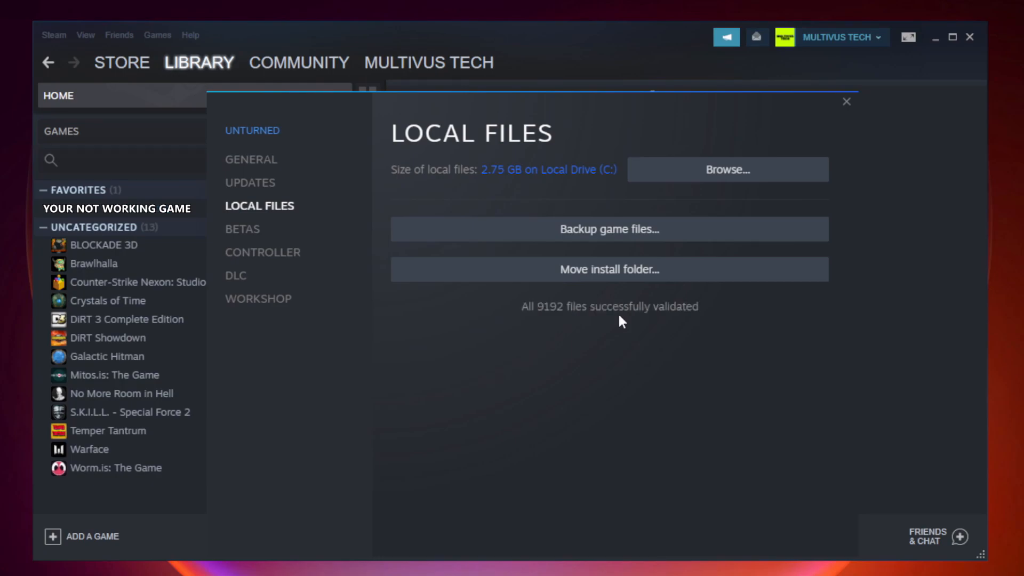
pyautogui.moveTo(529, 326)
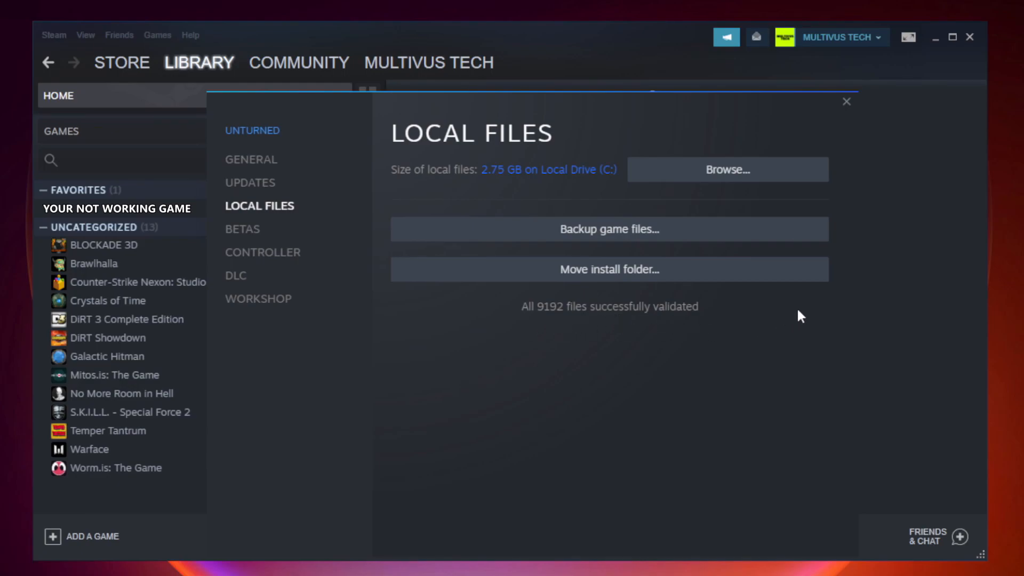
pyautogui.moveTo(727, 169)
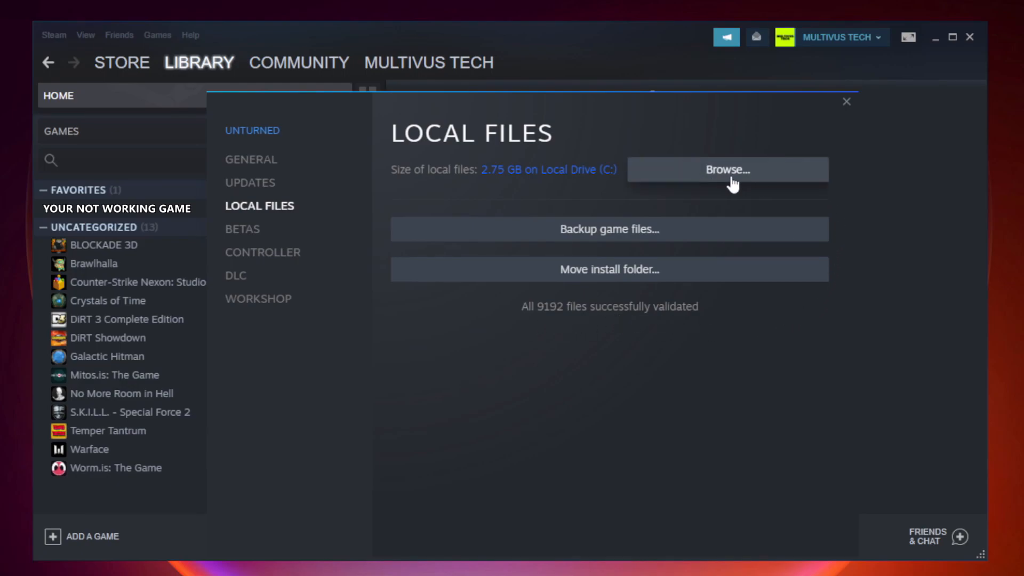
# Step: Scroll to the YOUR NOT WORKING GAME shortcut in the install folder and bring up its Properties
pyautogui.click(726, 170)
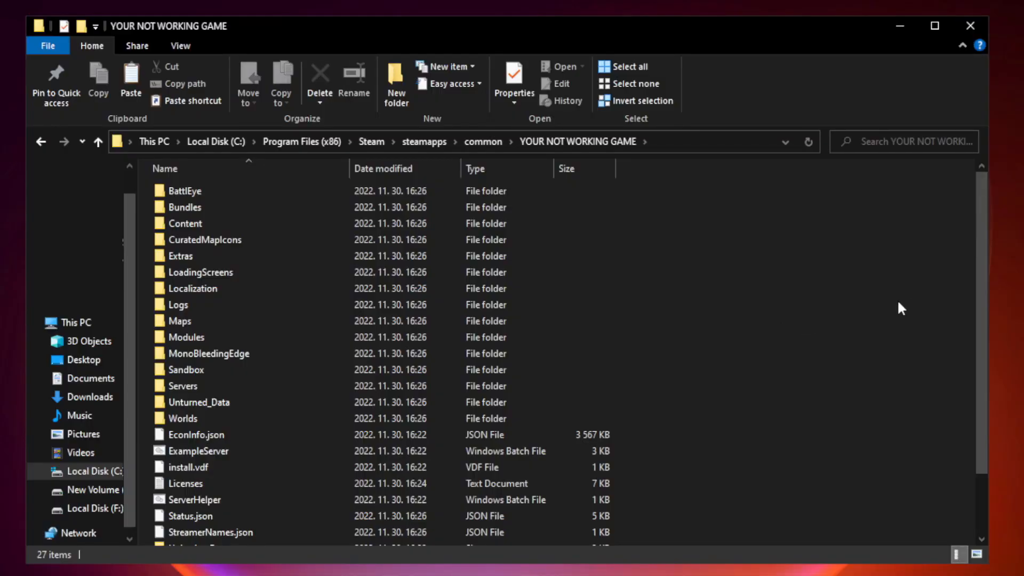
pyautogui.scroll(-3)
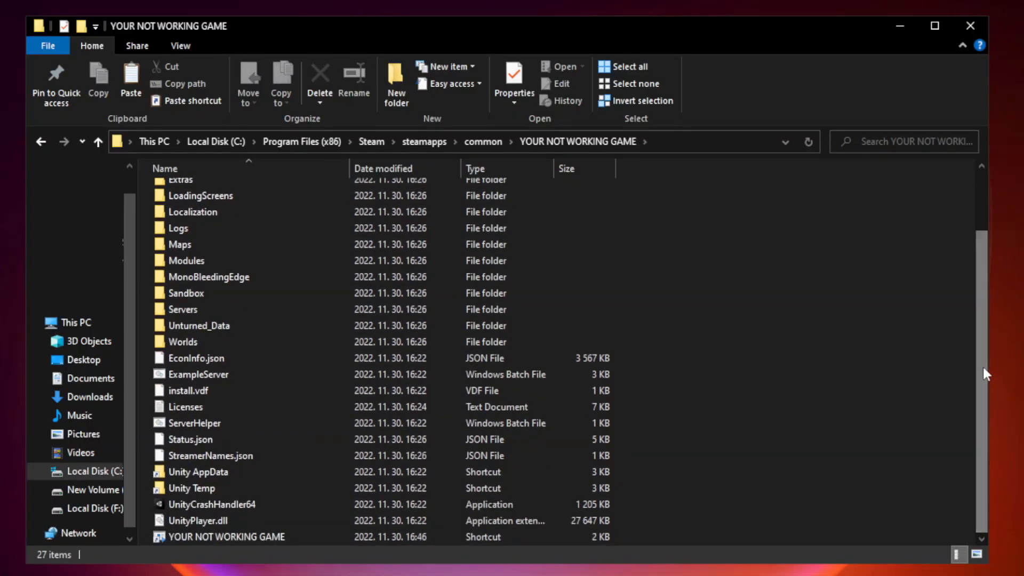
pyautogui.click(243, 536)
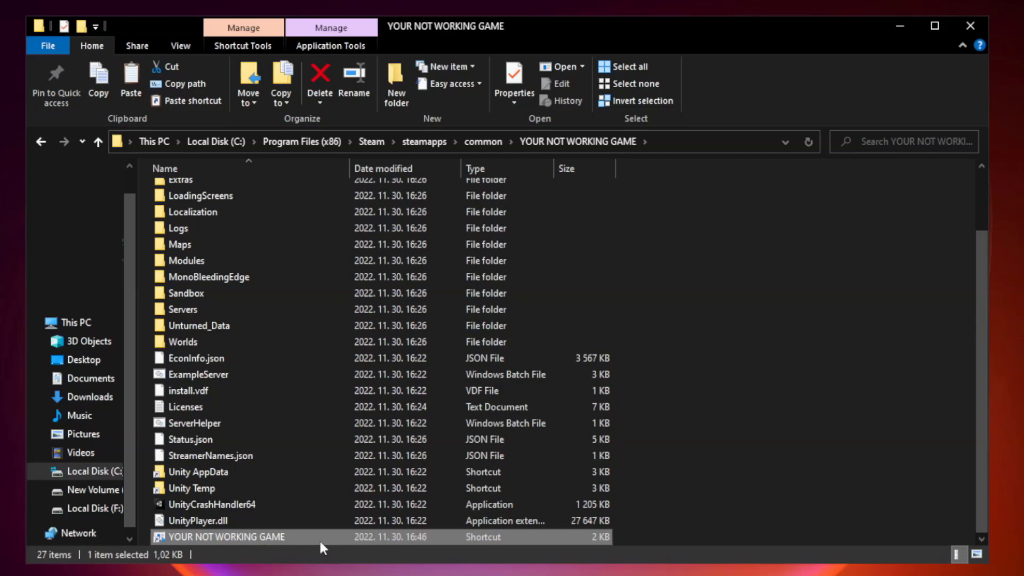
pyautogui.rightClick(224, 537)
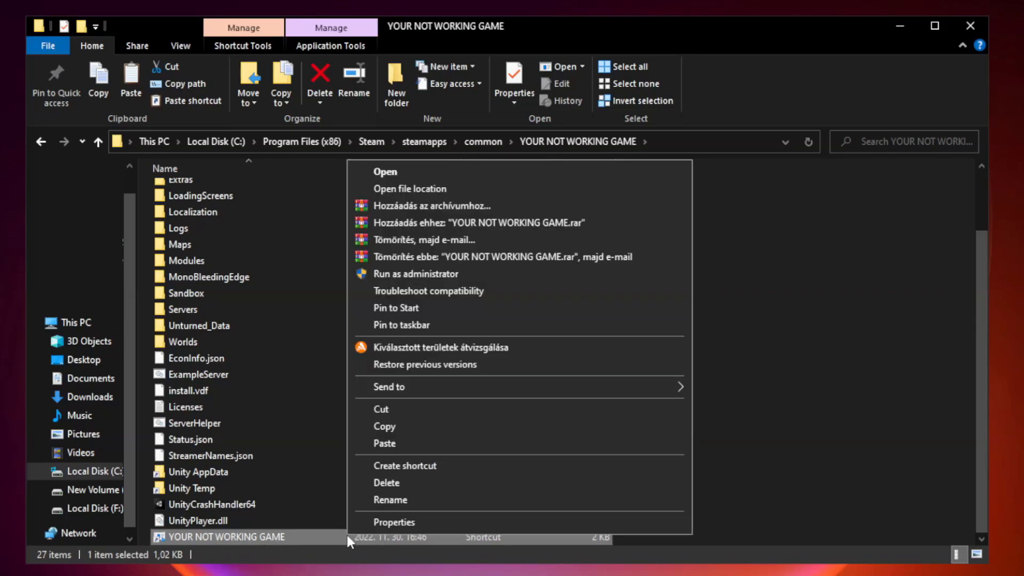
pyautogui.moveTo(518, 527)
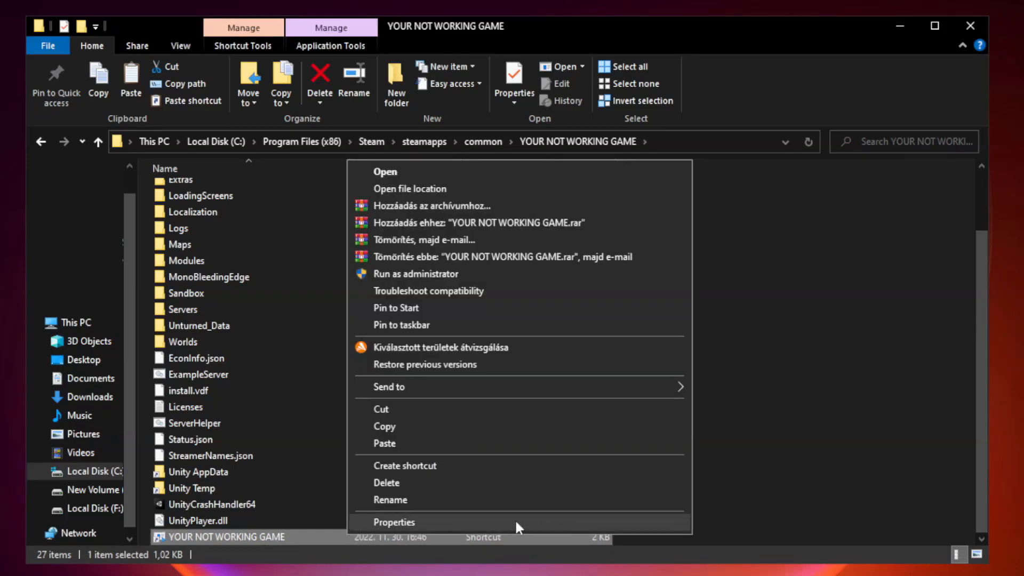
pyautogui.click(392, 521)
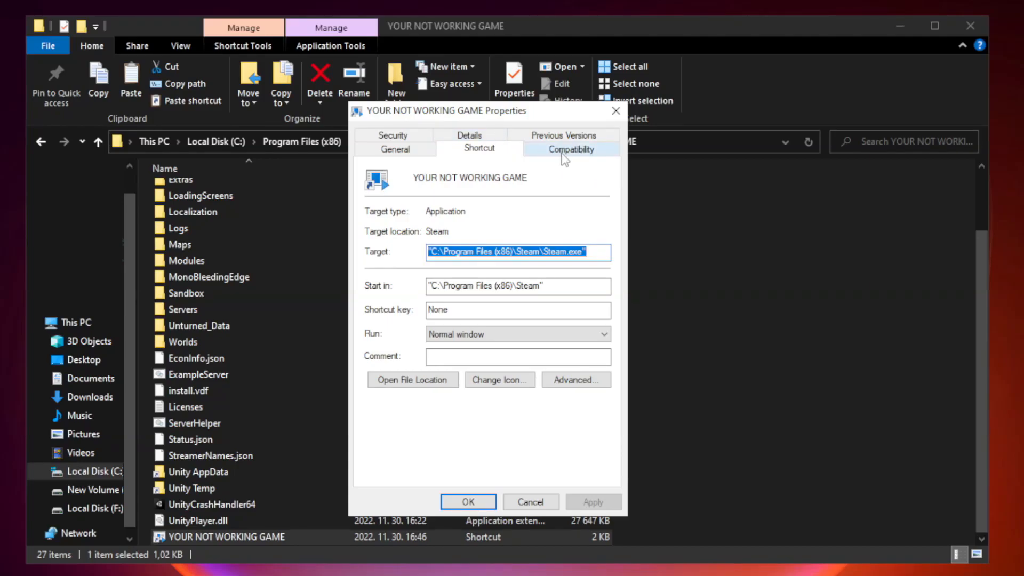
# Step: On Compatibility, enable compatibility mode set to Windows 8
pyautogui.click(569, 148)
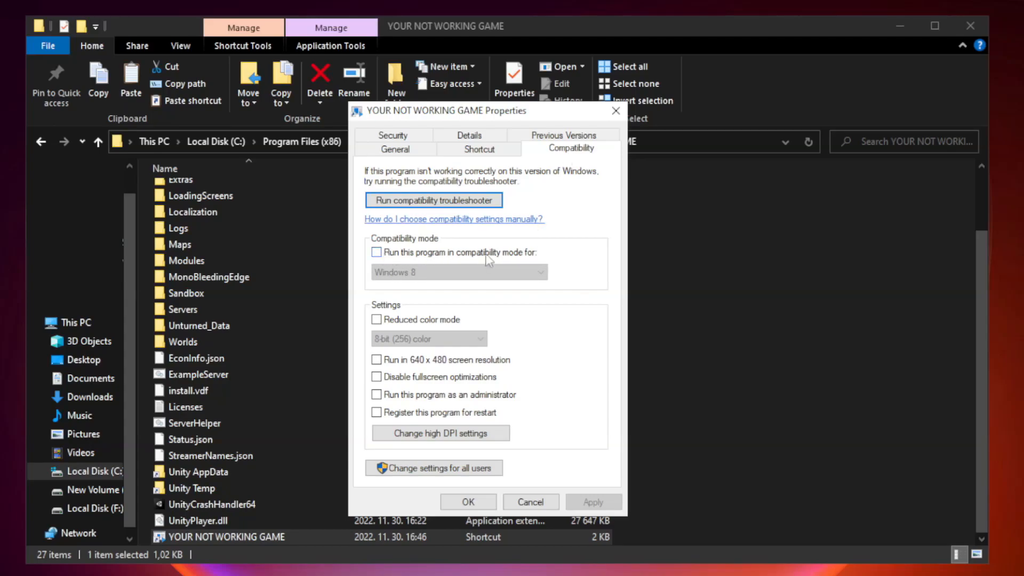
pyautogui.click(377, 252)
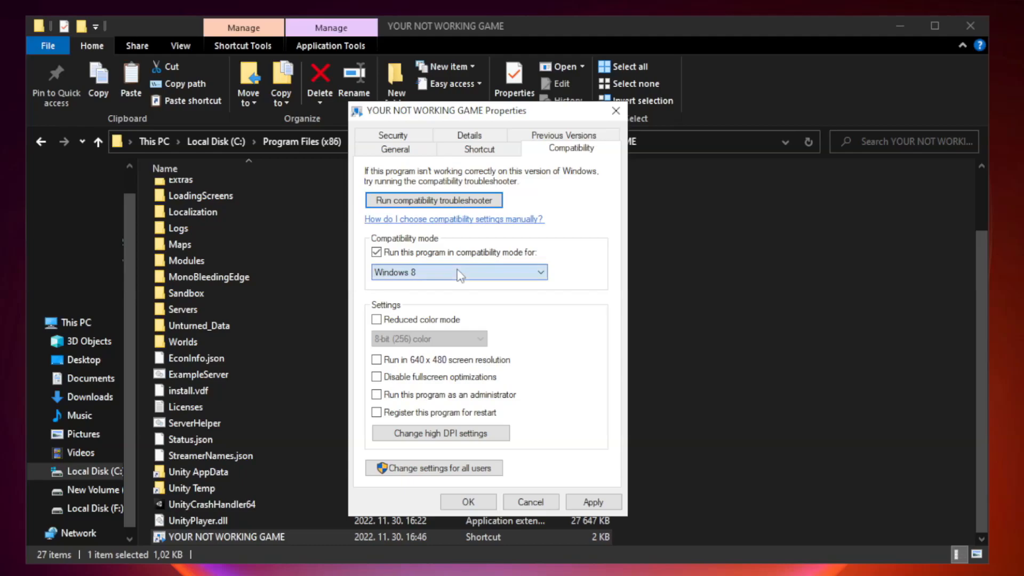
pyautogui.click(457, 272)
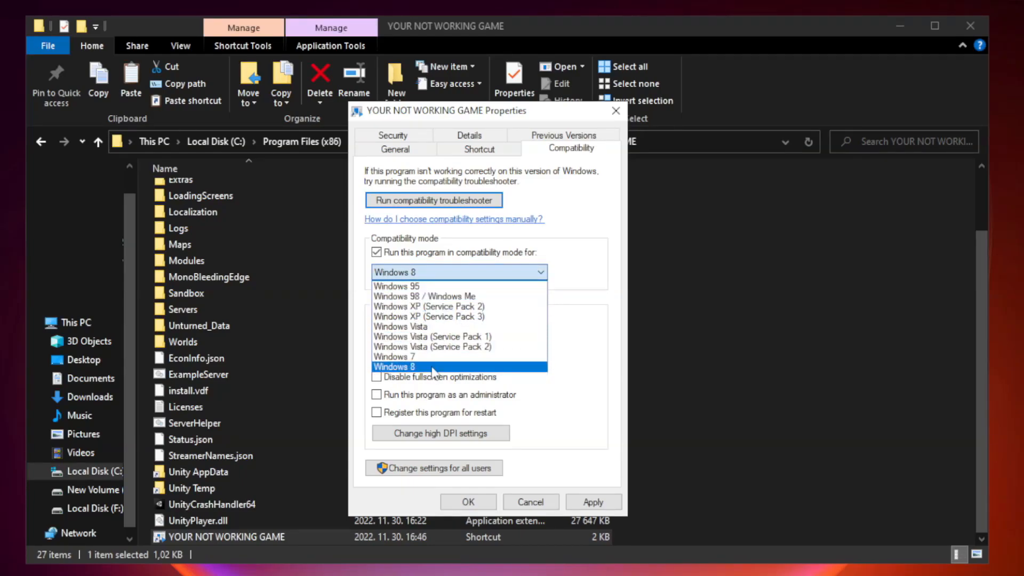
pyautogui.click(394, 366)
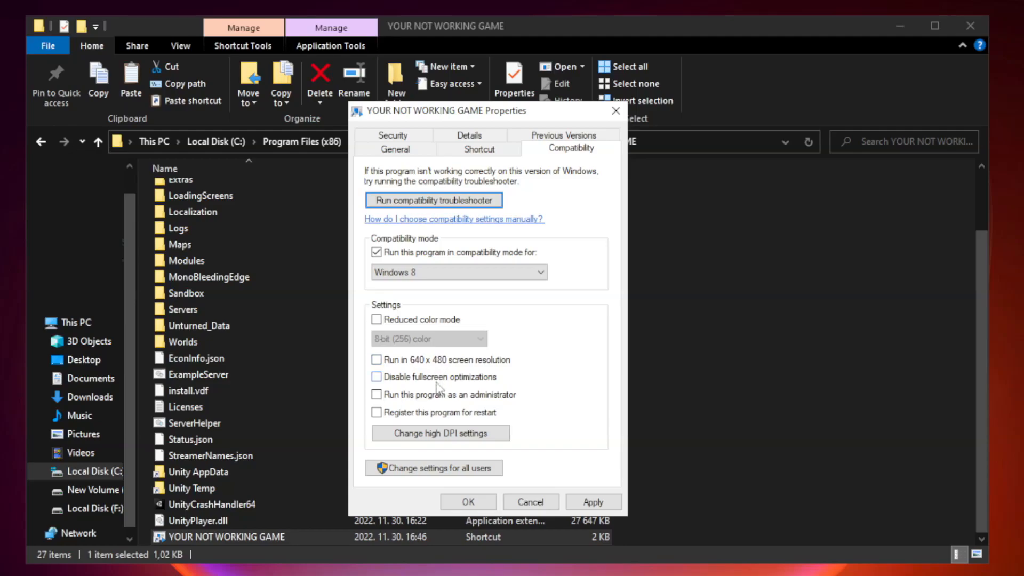
pyautogui.moveTo(402, 381)
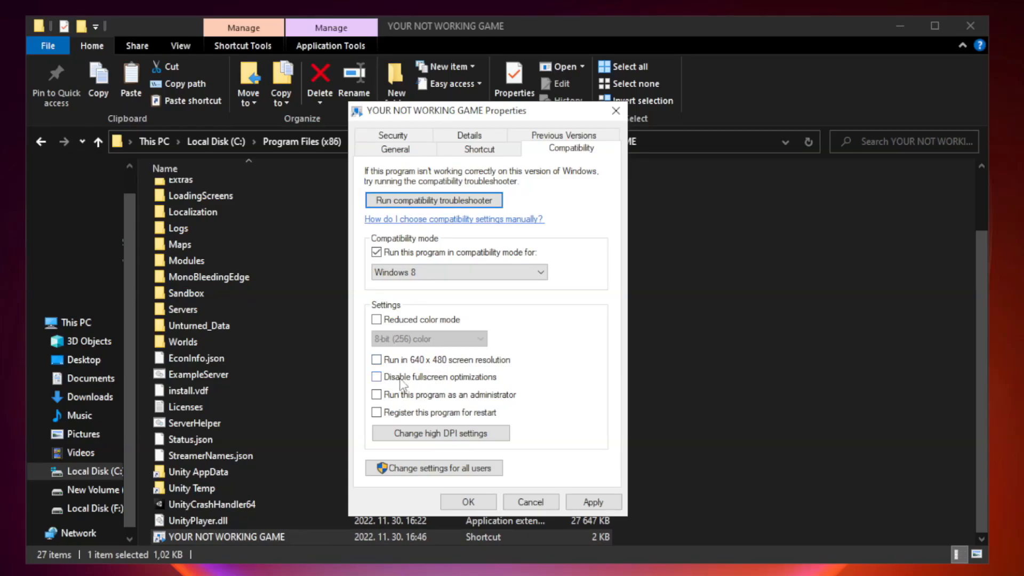
# Step: Enable Disable fullscreen optimizations and Run as administrator, then confirm with OK
pyautogui.click(376, 377)
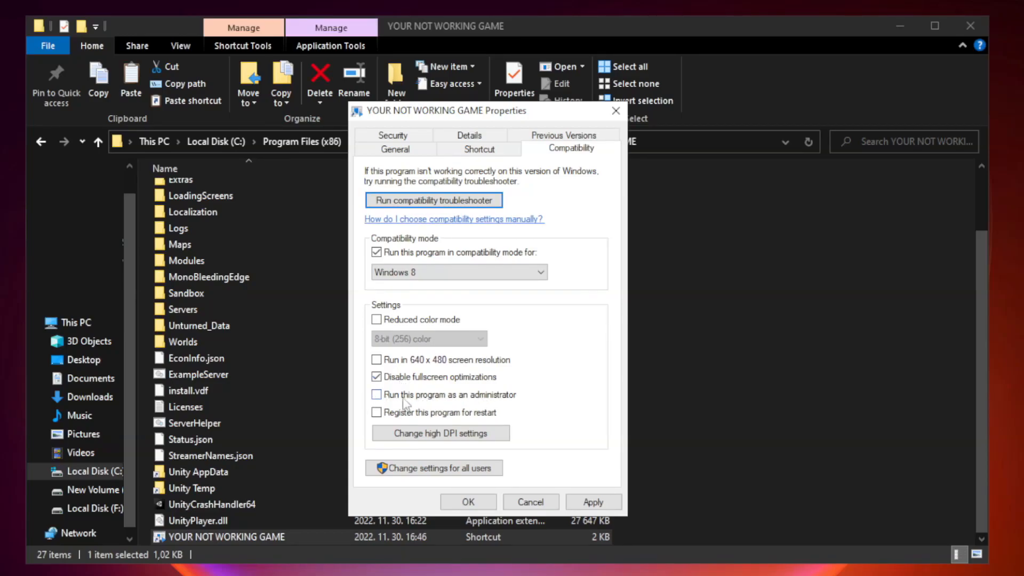
pyautogui.click(377, 394)
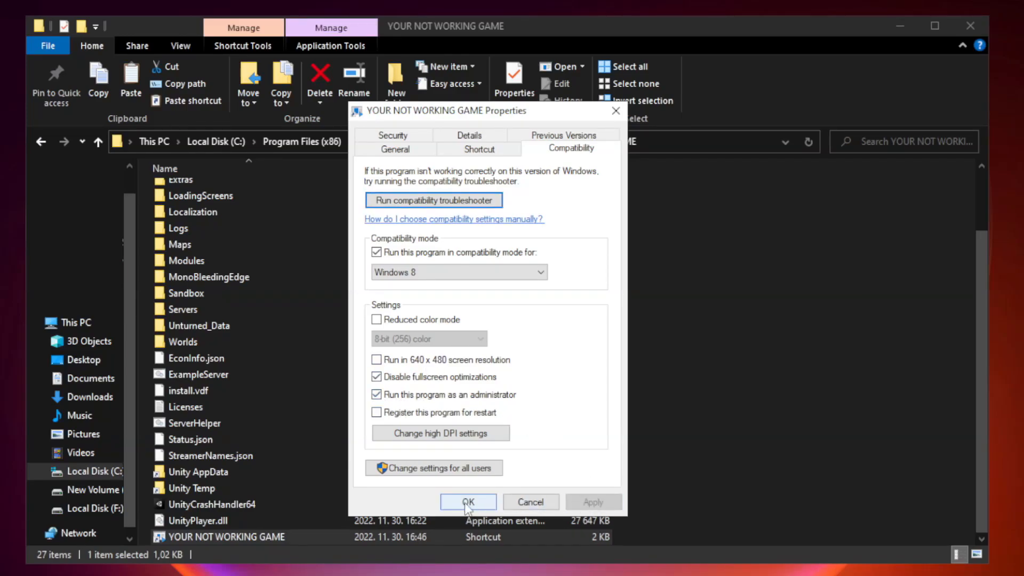
pyautogui.click(467, 502)
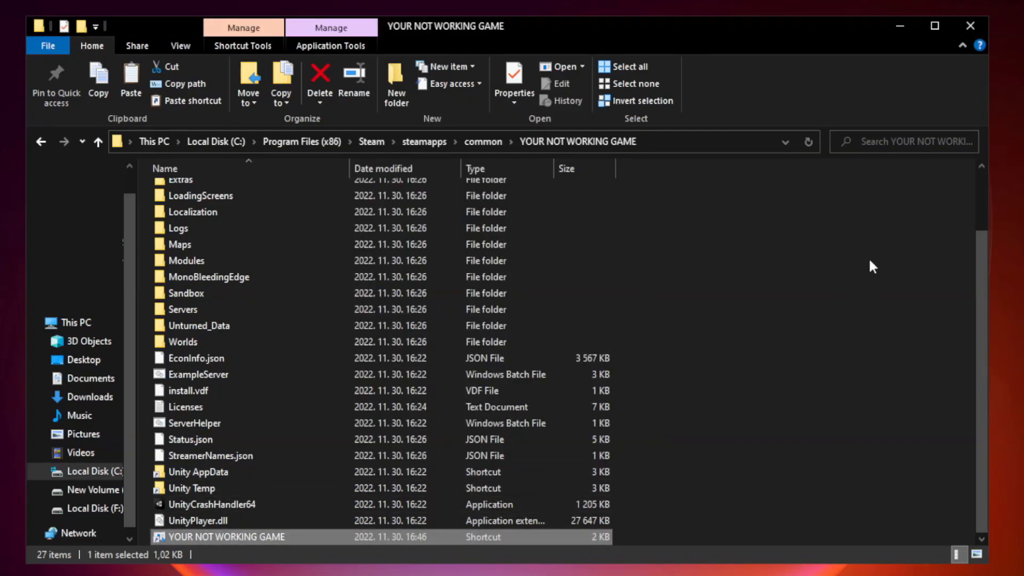
pyautogui.moveTo(971, 26)
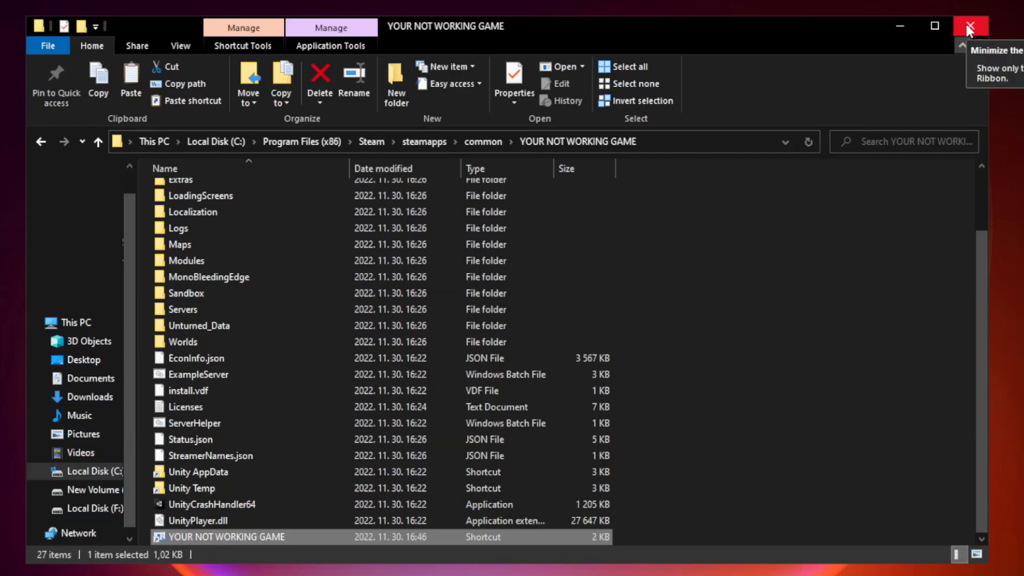
# Step: Close the File Explorer window to return to the desktop
pyautogui.click(970, 26)
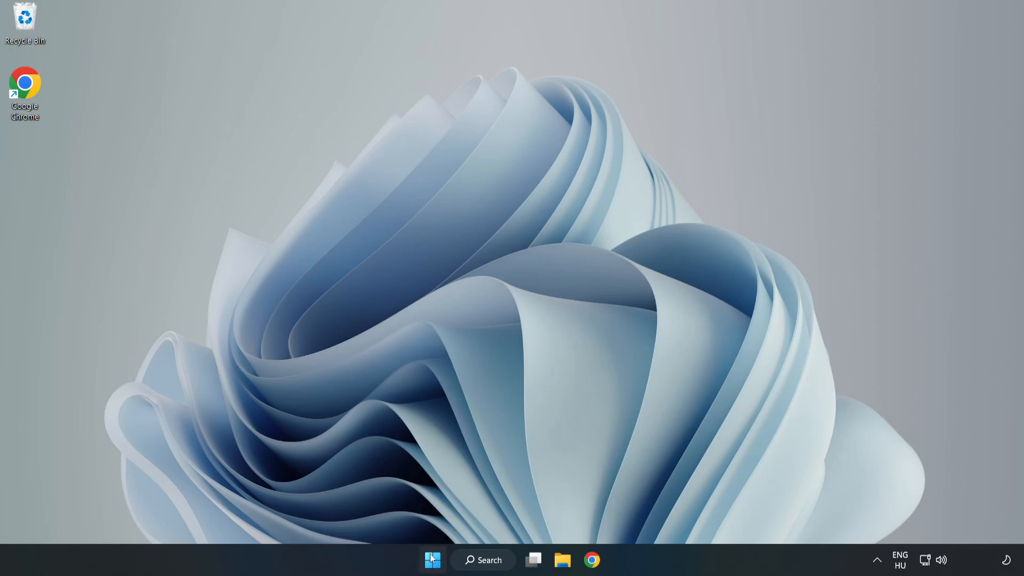
# Step: Launch Task Manager from the Start button's right-click menu
pyautogui.rightClick(432, 560)
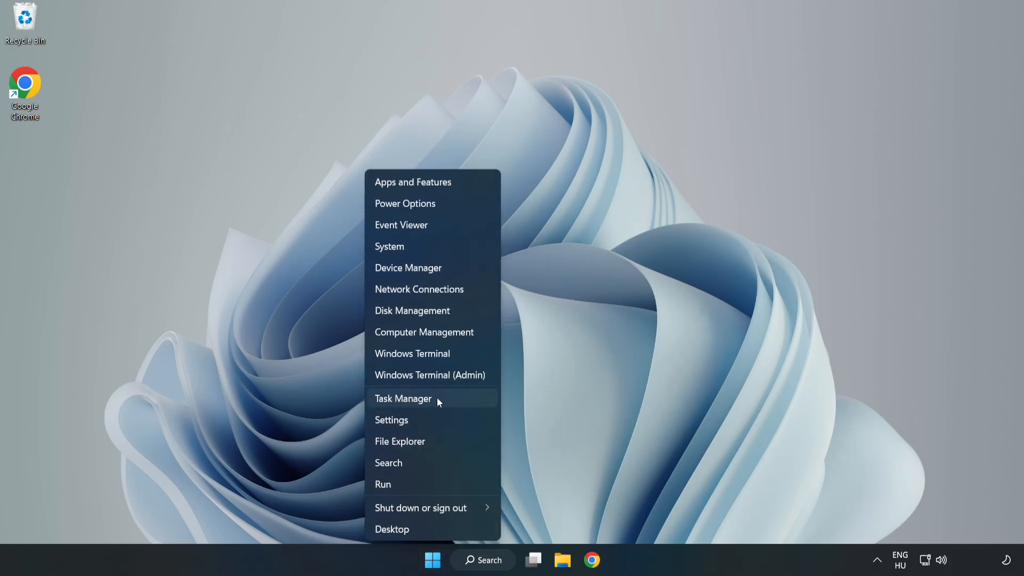
pyautogui.click(403, 398)
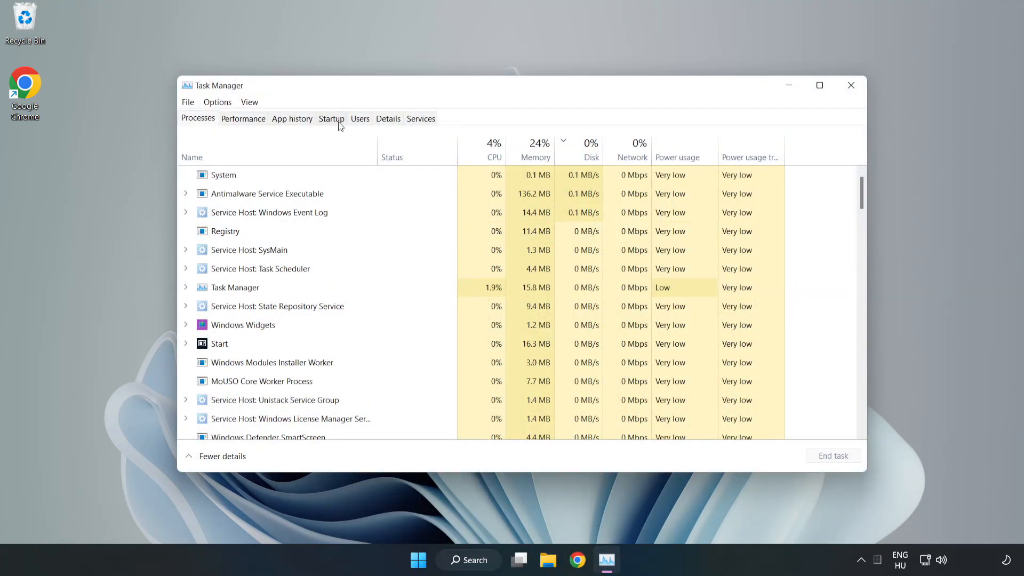
# Step: Disable Cortana, Microsoft Edge, Microsoft Teams and Phone Link in the Startup apps list
pyautogui.click(330, 118)
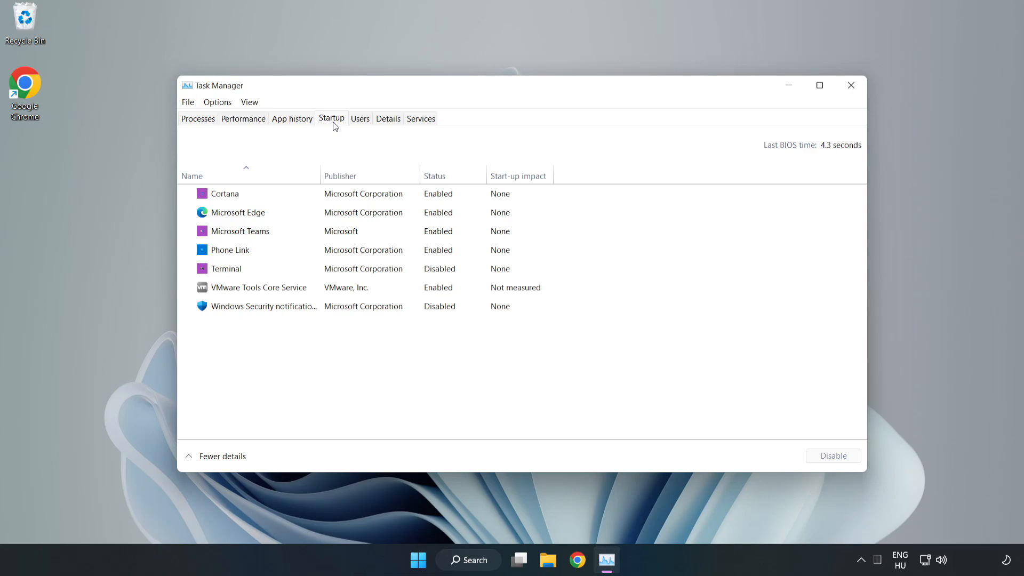
pyautogui.click(225, 193)
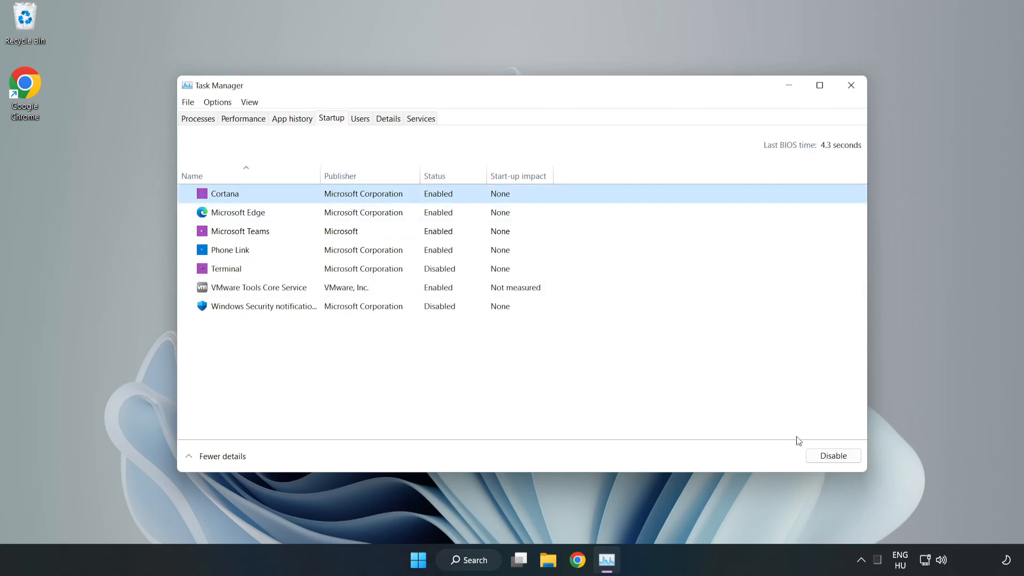
pyautogui.click(833, 455)
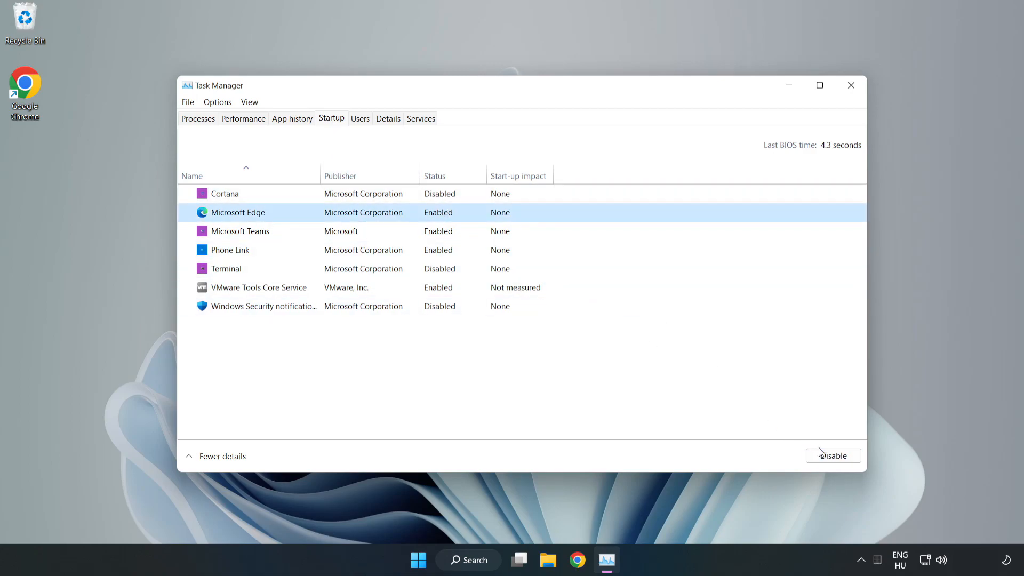
pyautogui.click(833, 455)
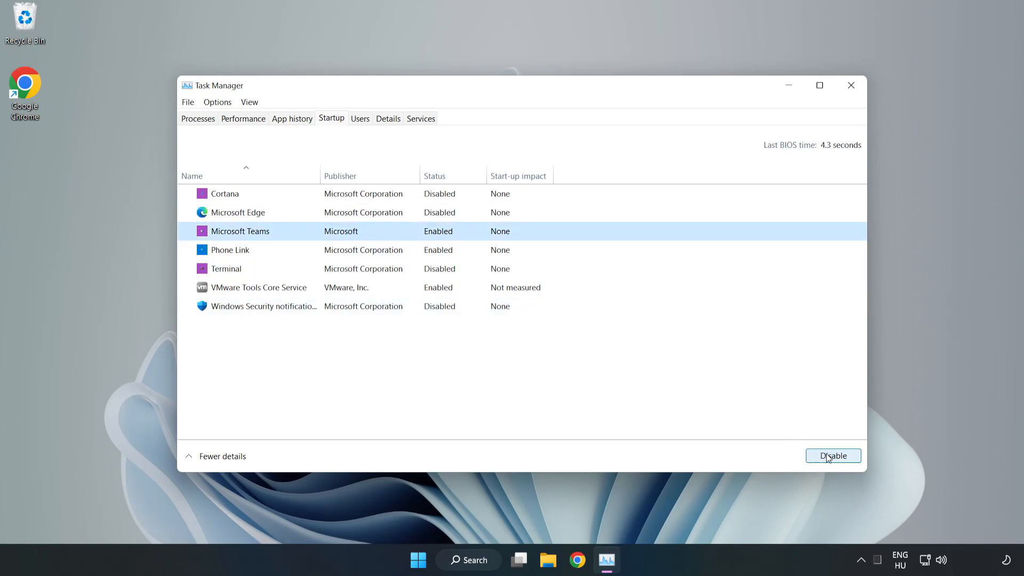
pyautogui.click(832, 456)
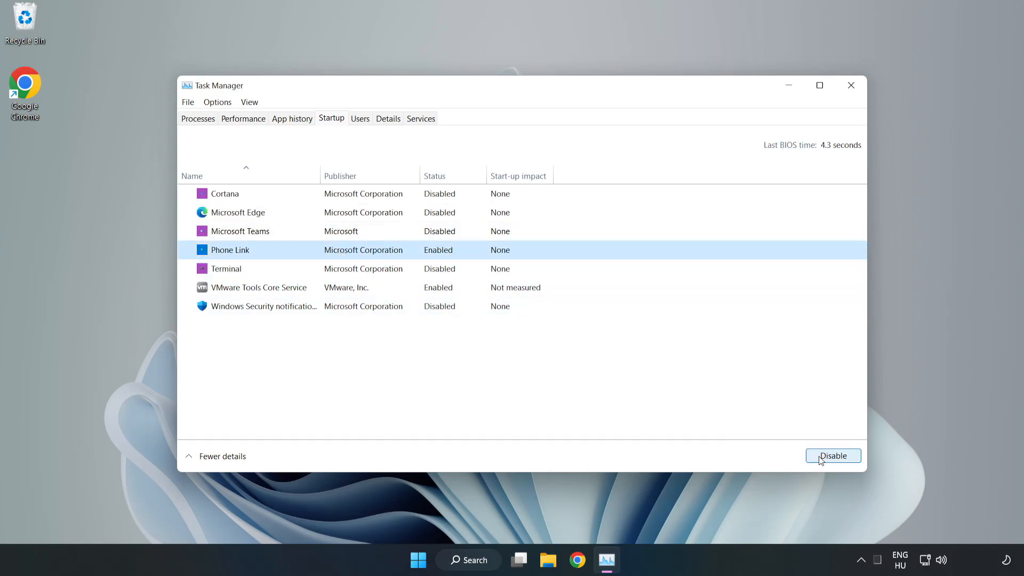
pyautogui.click(833, 456)
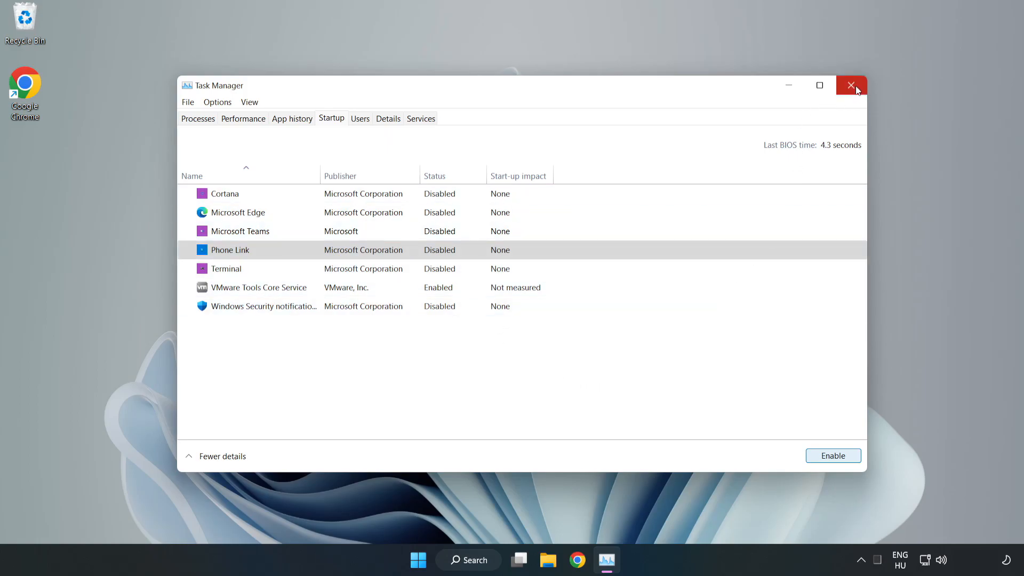
# Step: Close Task Manager to return to the desktop
pyautogui.click(851, 86)
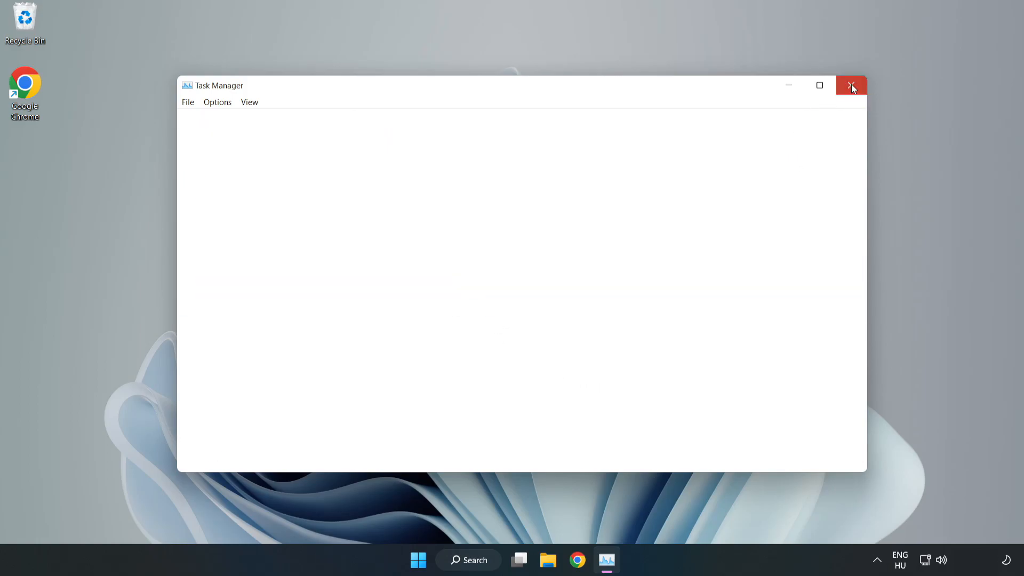
pyautogui.click(851, 86)
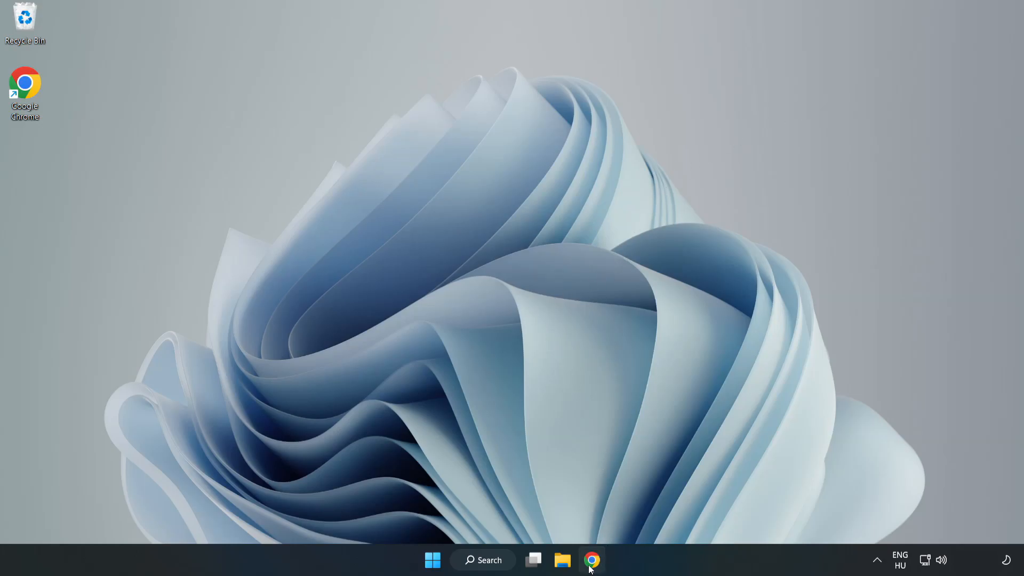
# Step: Download the DirectX End-User Runtime Web Installer and launch the downloaded setup file
pyautogui.click(591, 560)
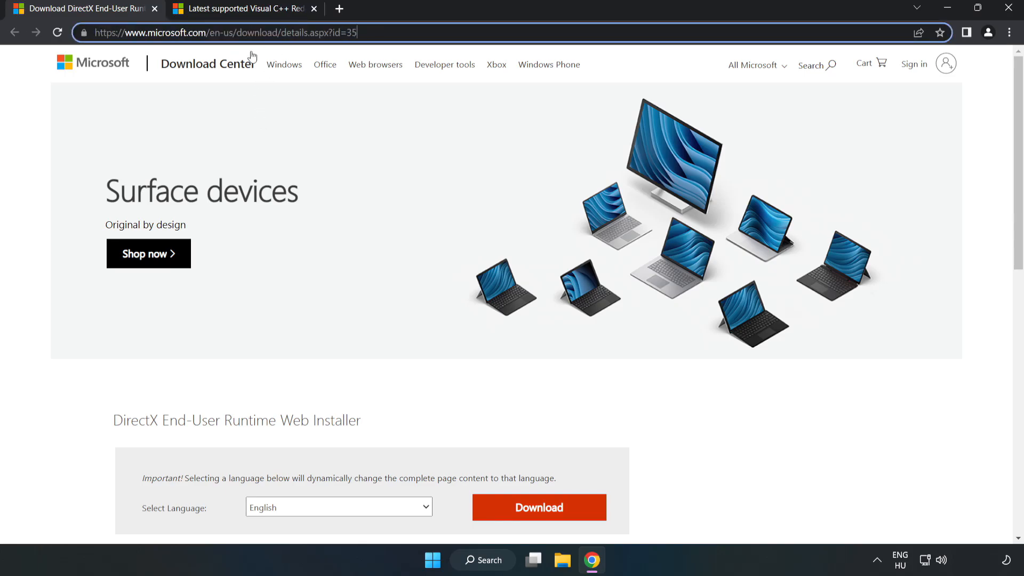
pyautogui.scroll(-3)
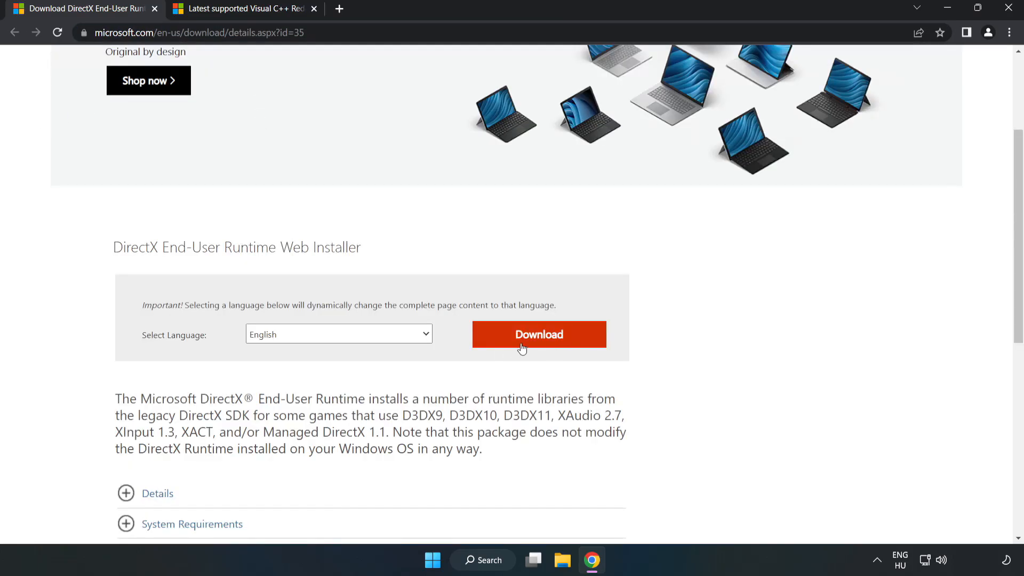
pyautogui.click(538, 334)
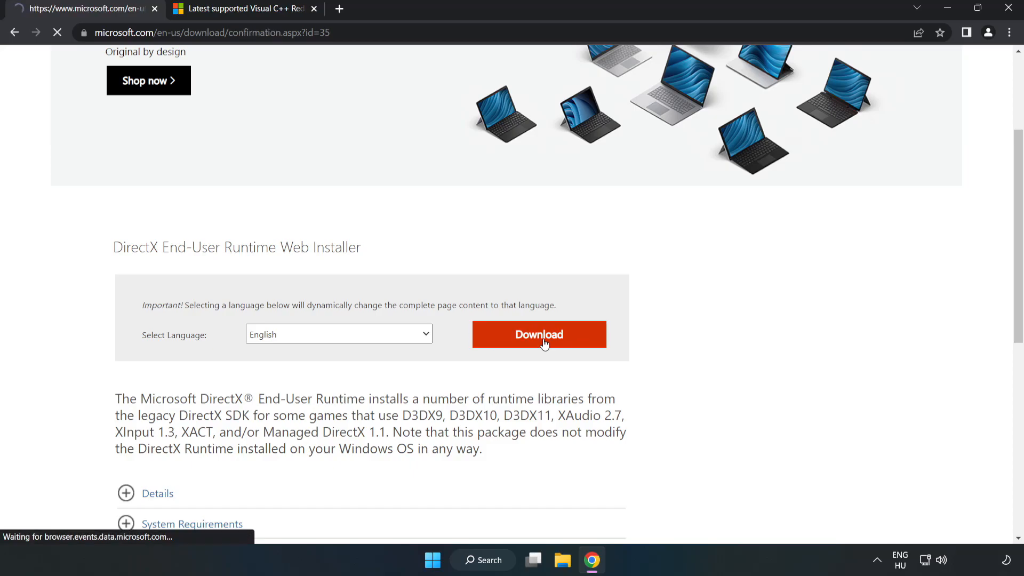
pyautogui.click(537, 333)
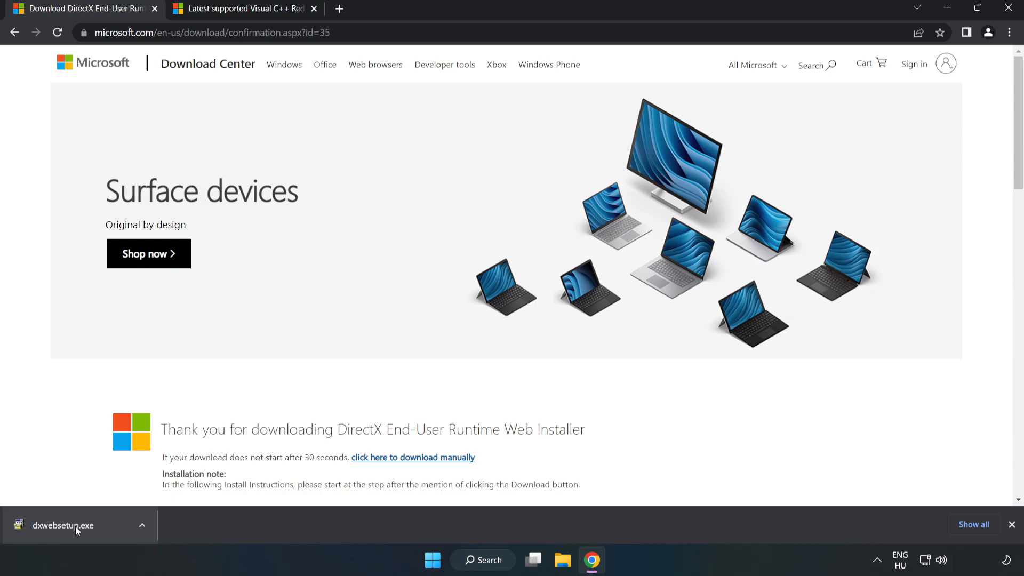
pyautogui.click(63, 525)
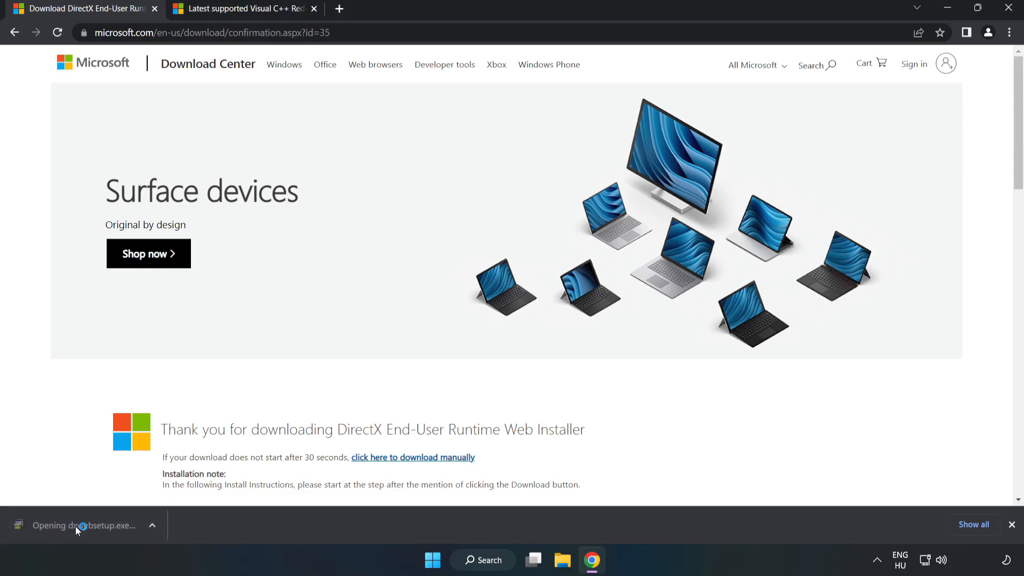
pyautogui.click(78, 525)
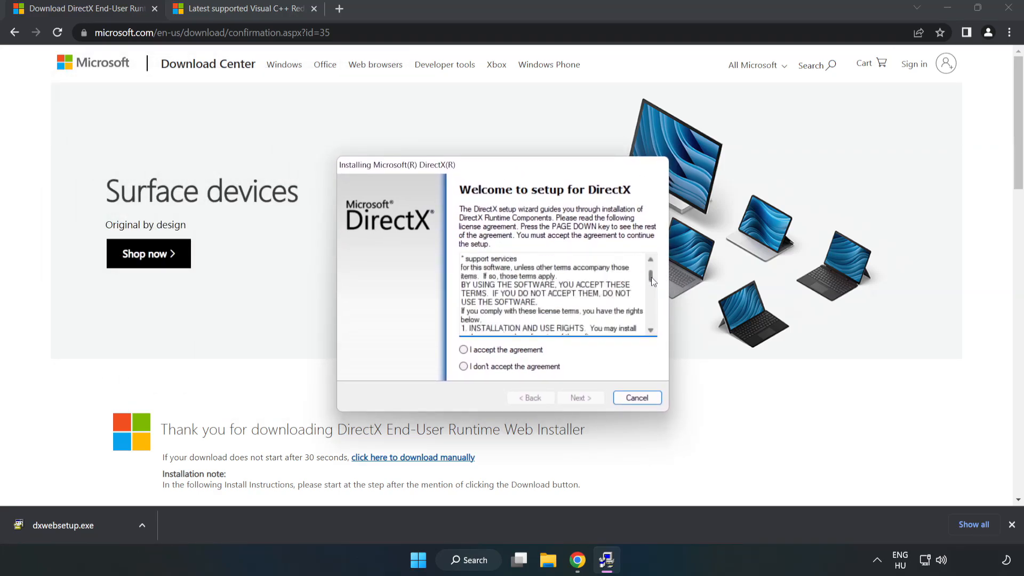
# Step: Complete the DirectX setup, accepting the agreement and declining the Bing Bar
pyautogui.scroll(-3)
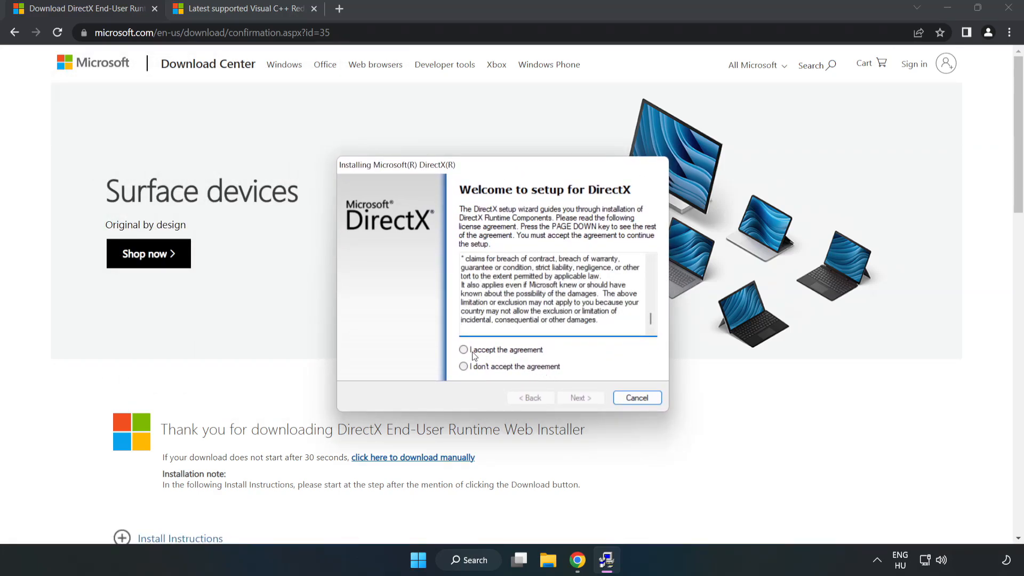
pyautogui.click(464, 349)
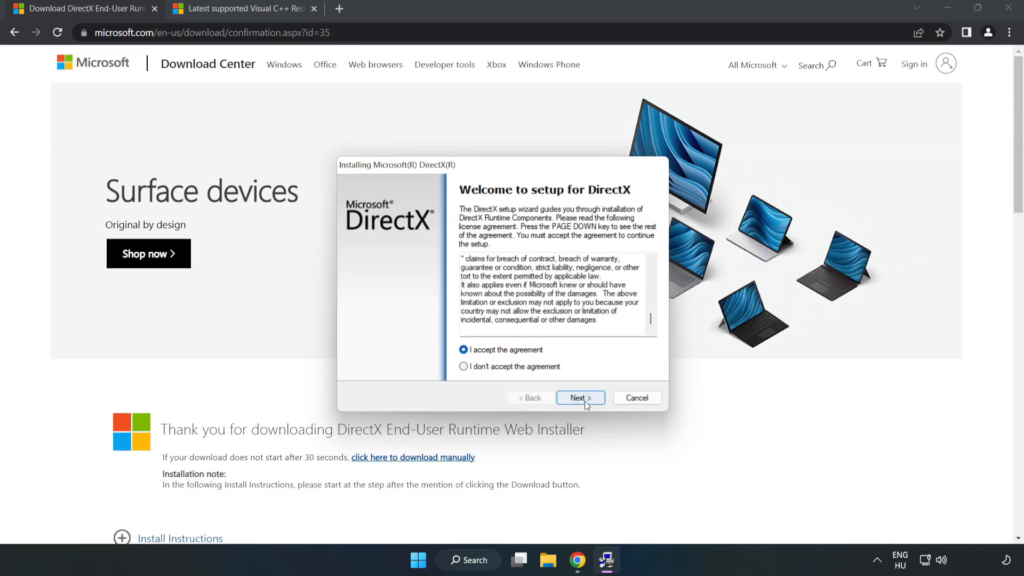
pyautogui.click(578, 398)
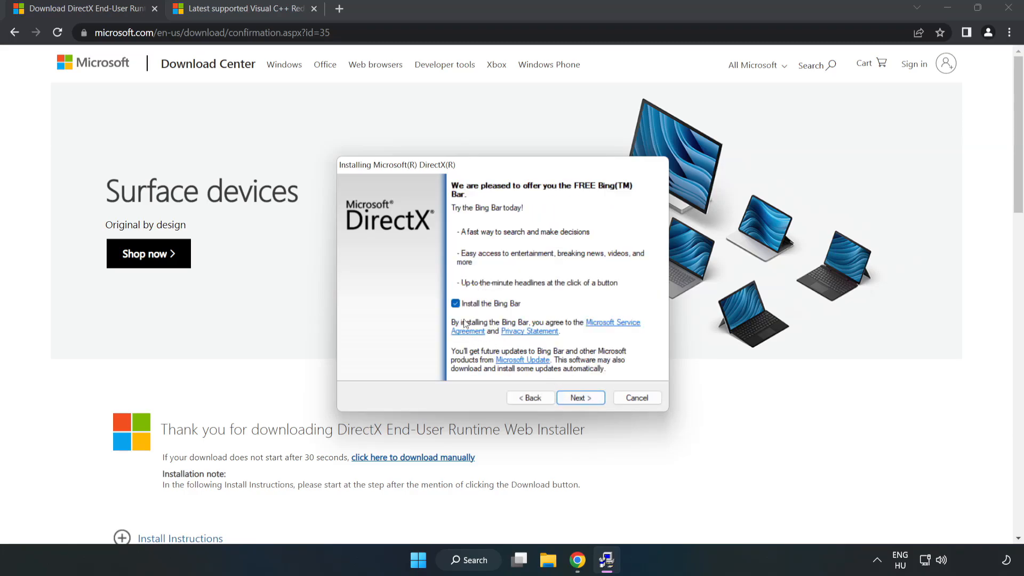
pyautogui.click(455, 303)
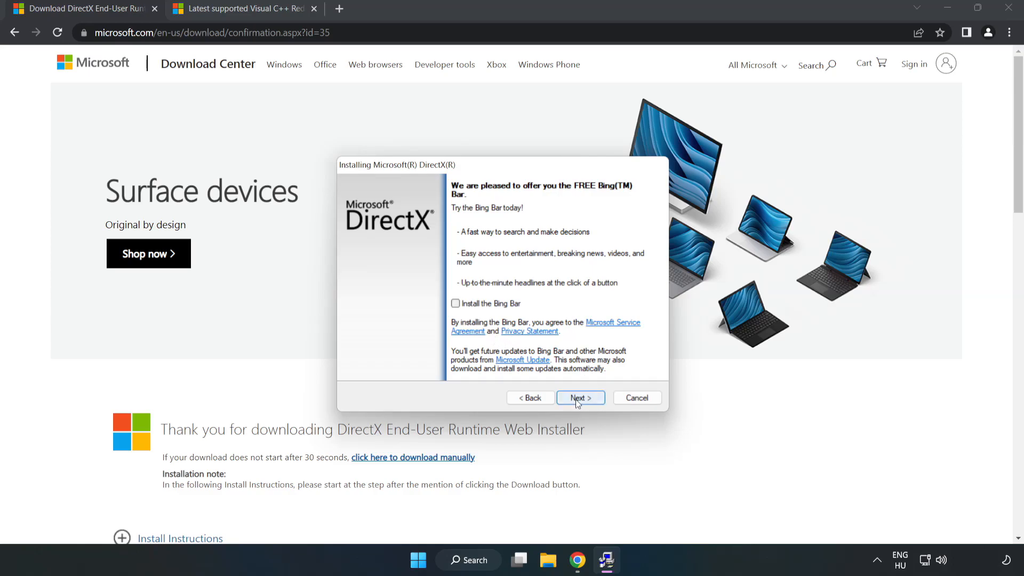
pyautogui.click(580, 397)
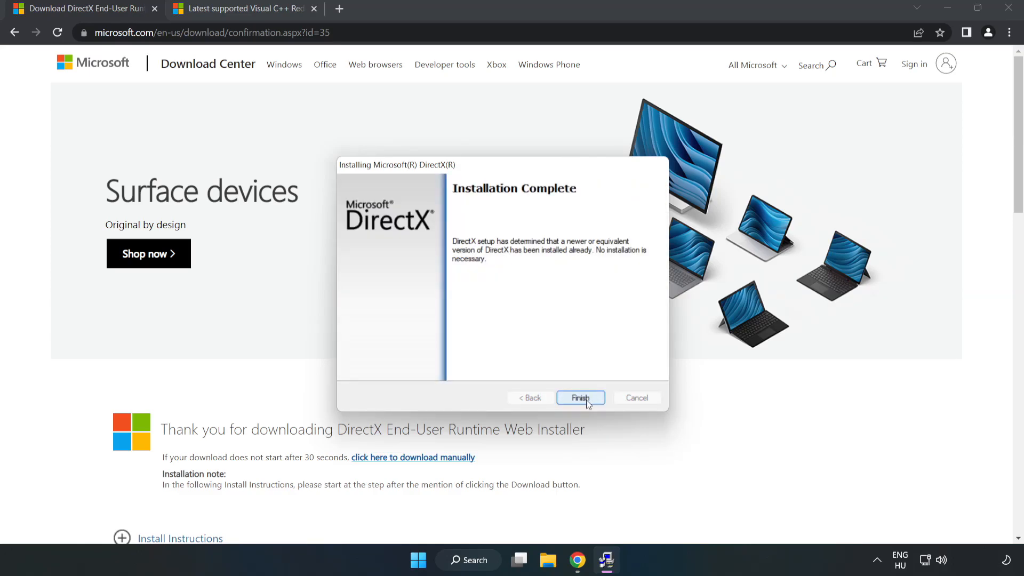
pyautogui.click(579, 398)
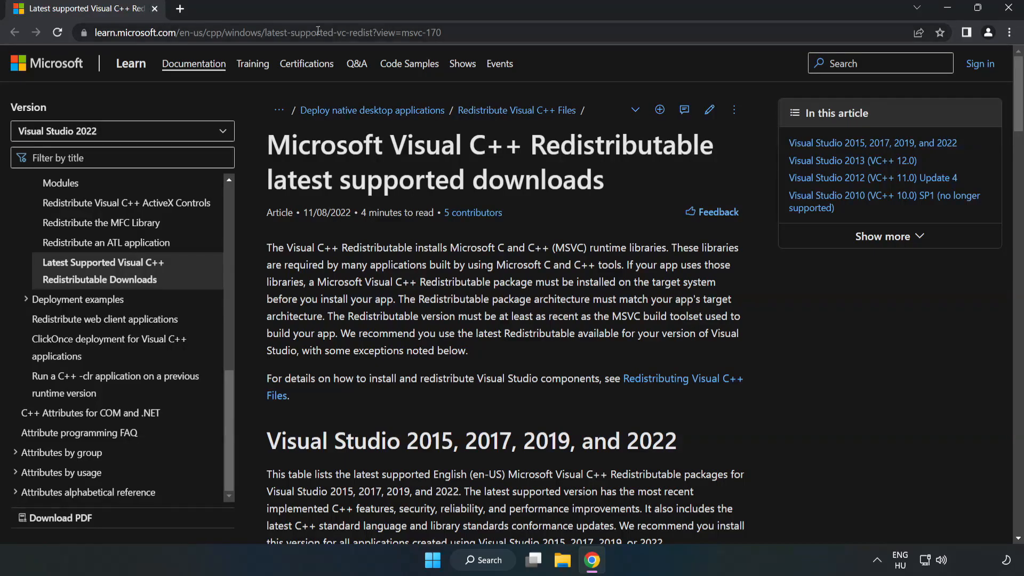
# Step: Get the Visual C++ Redistributable installers from Microsoft Learn and launch VC_redist.arm64.exe
pyautogui.click(261, 32)
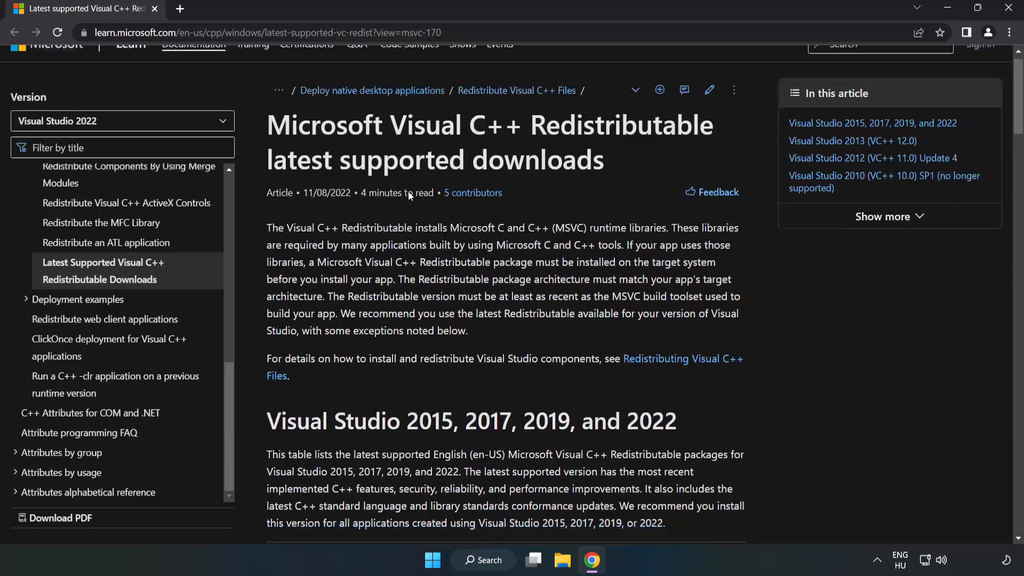
pyautogui.scroll(-3)
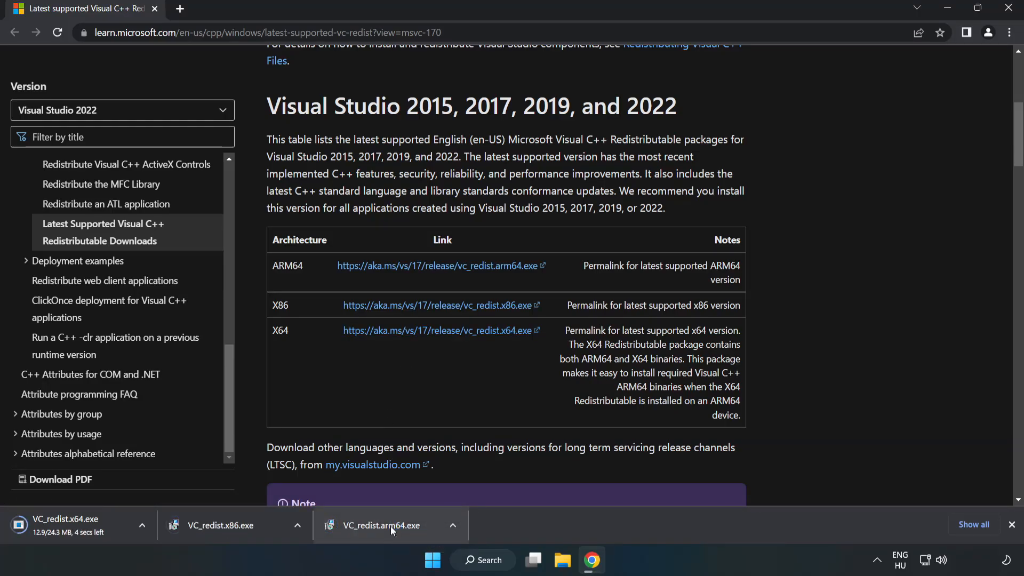
pyautogui.click(380, 525)
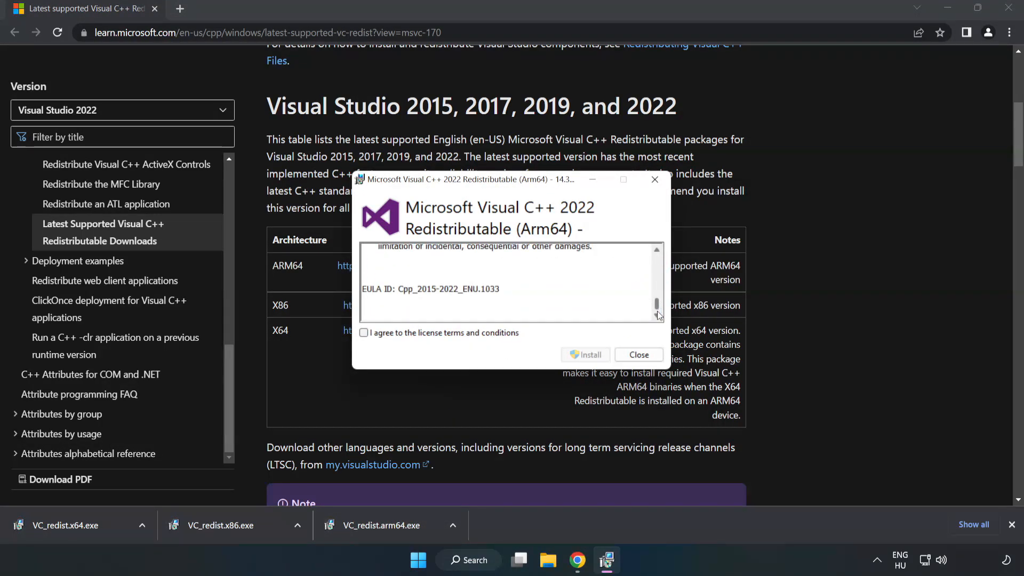
# Step: Attempt the ARM64 redistributable install, which fails as unsupported, and dismiss it
pyautogui.click(364, 333)
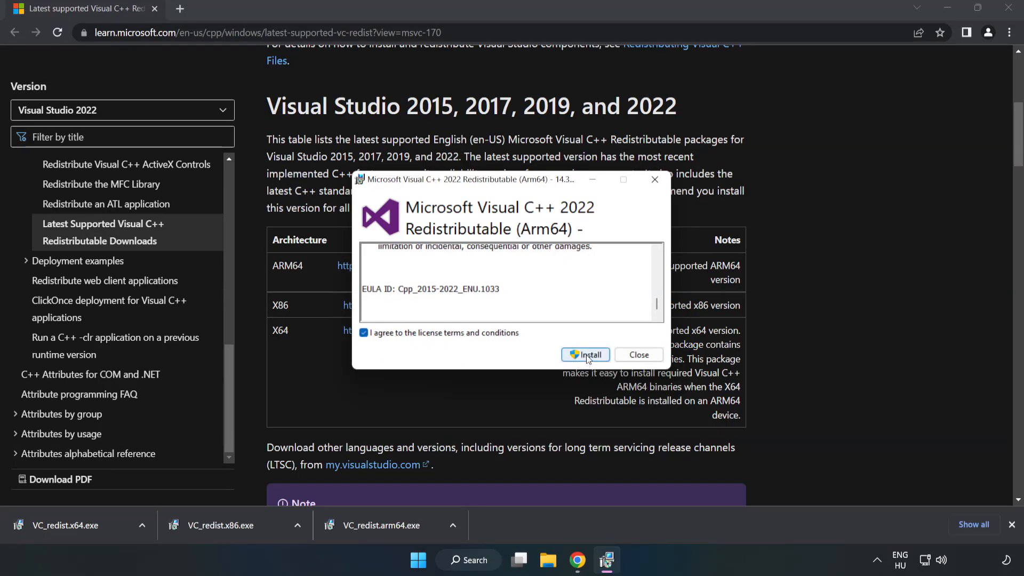
pyautogui.click(586, 354)
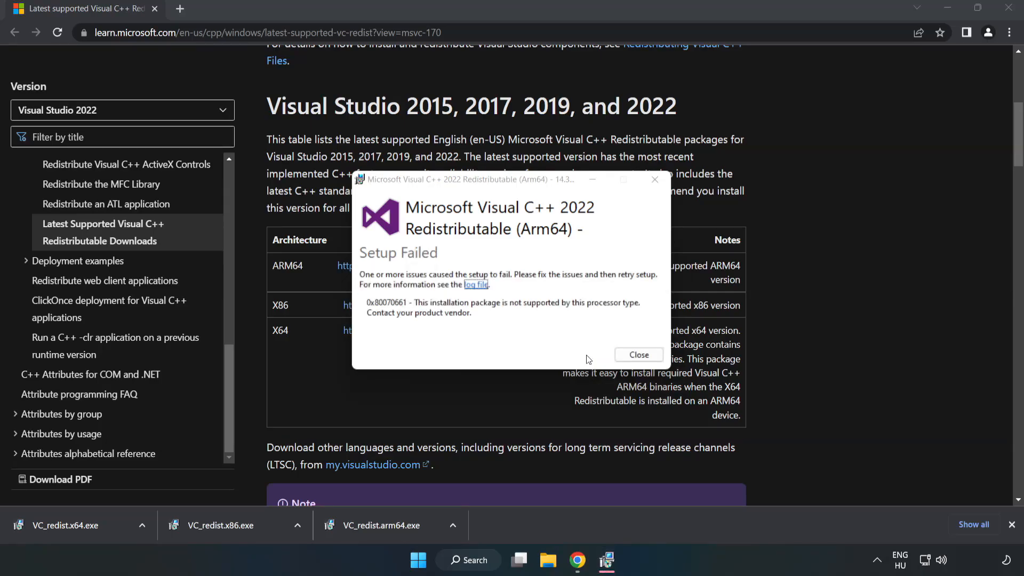
pyautogui.click(638, 354)
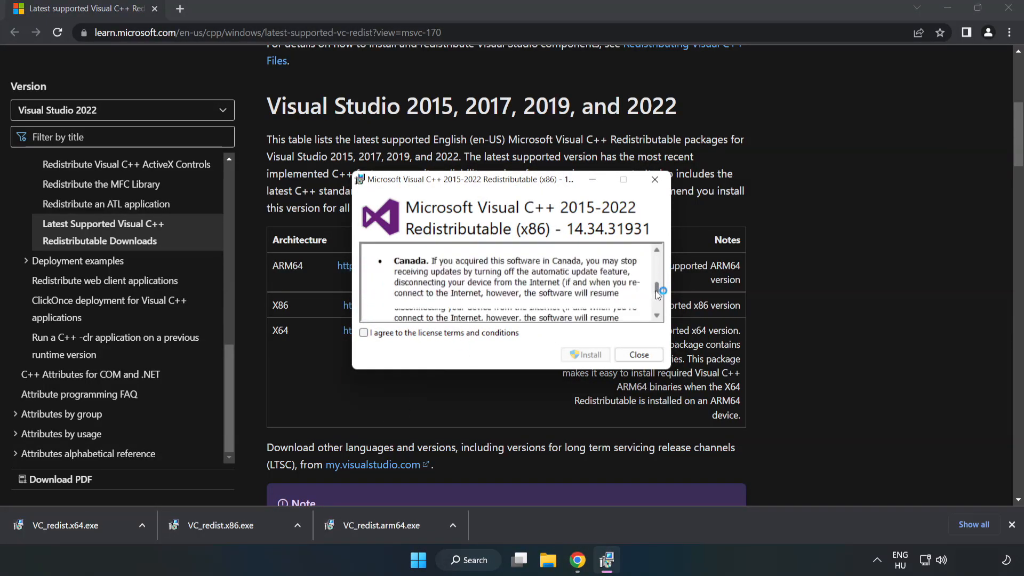
pyautogui.click(364, 333)
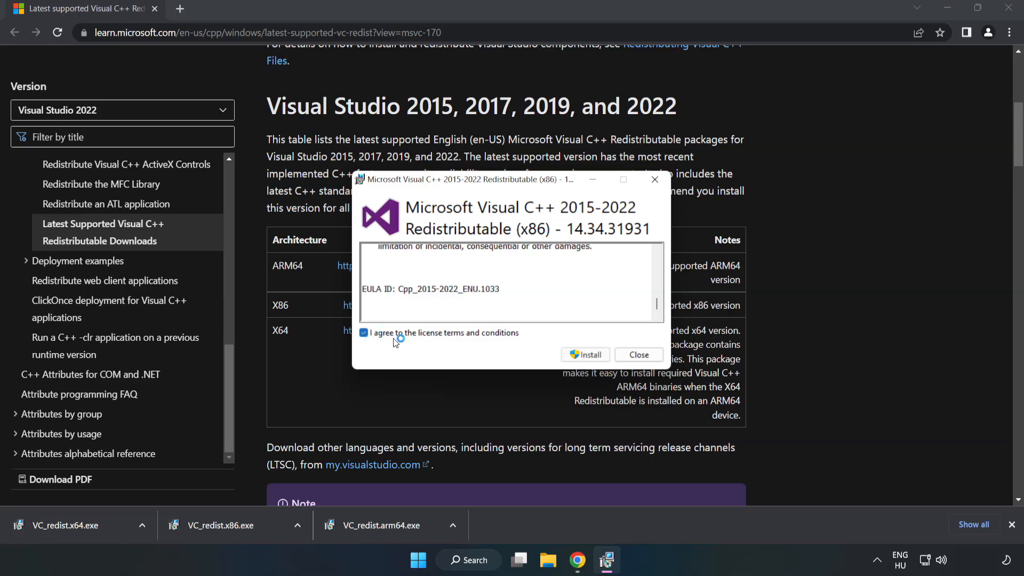
pyautogui.click(584, 354)
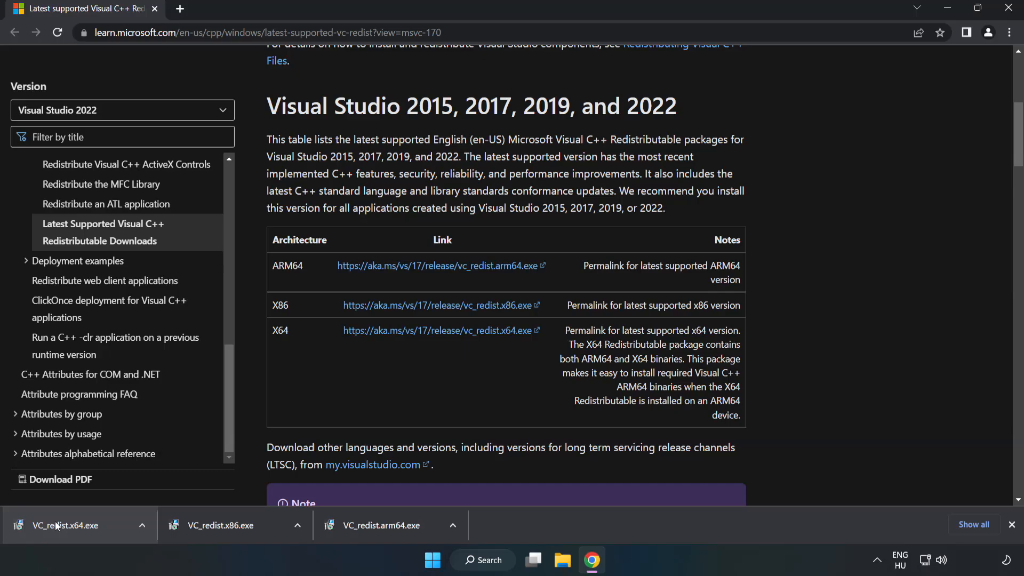
# Step: Install VC_redist.x64.exe successfully, then close the browser to show the desktop
pyautogui.click(62, 525)
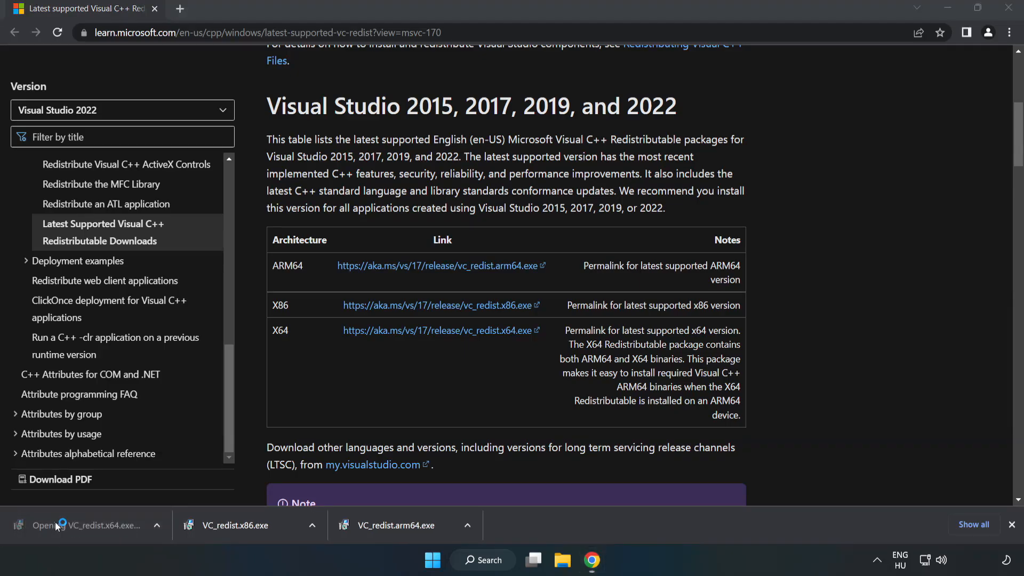
pyautogui.click(86, 525)
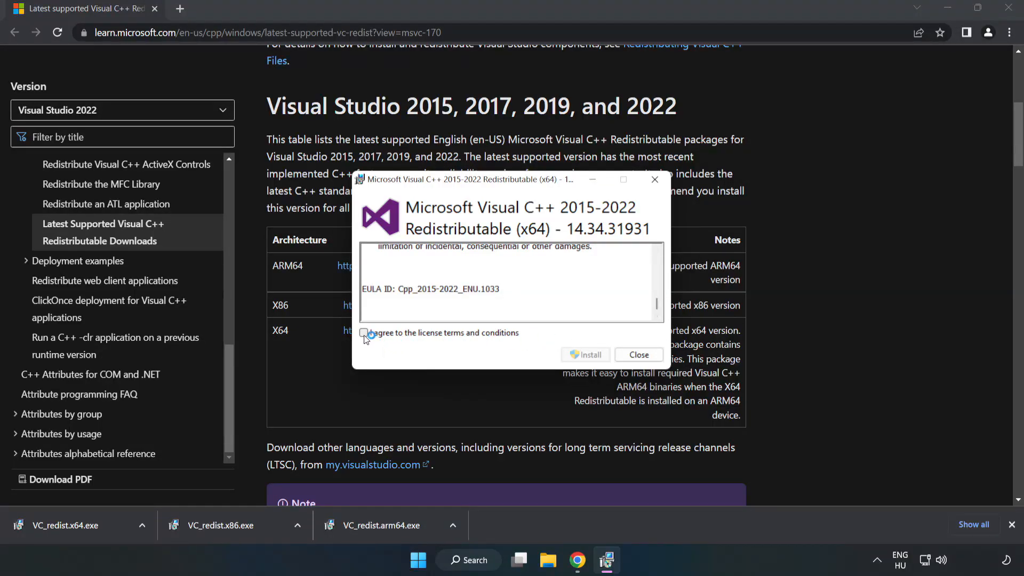
pyautogui.click(586, 354)
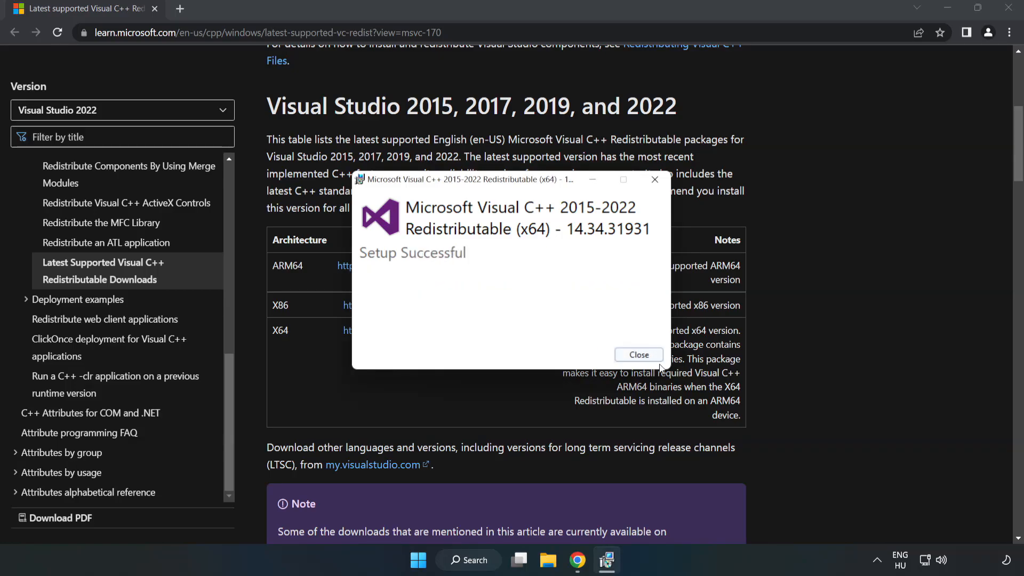
pyautogui.click(638, 354)
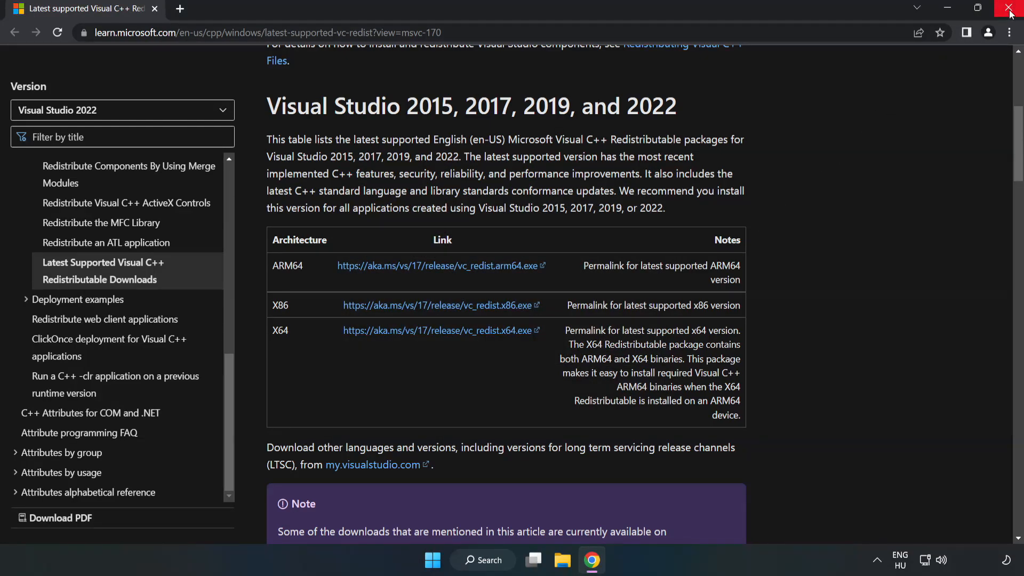
pyautogui.moveTo(1010, 12)
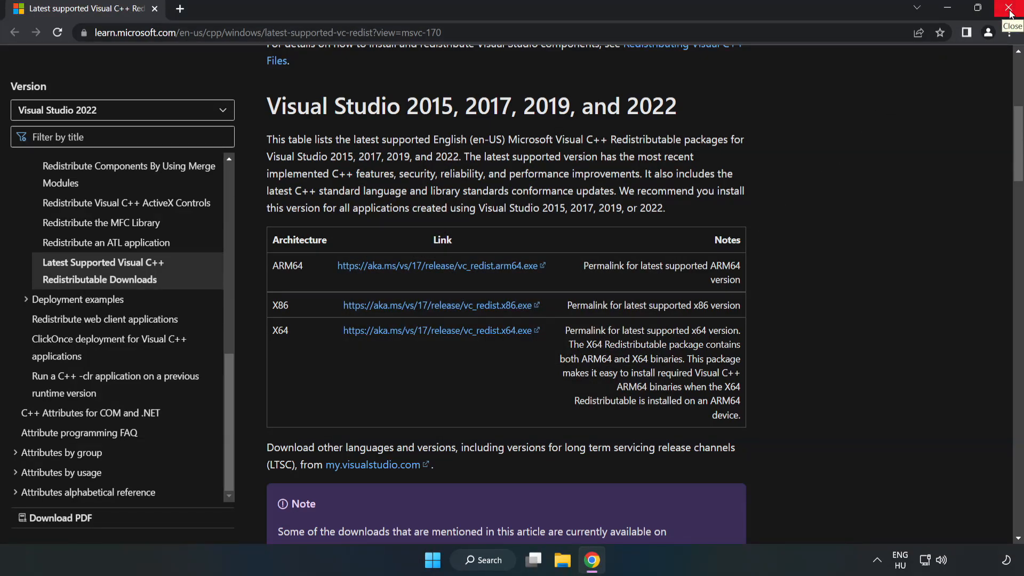
pyautogui.click(1010, 9)
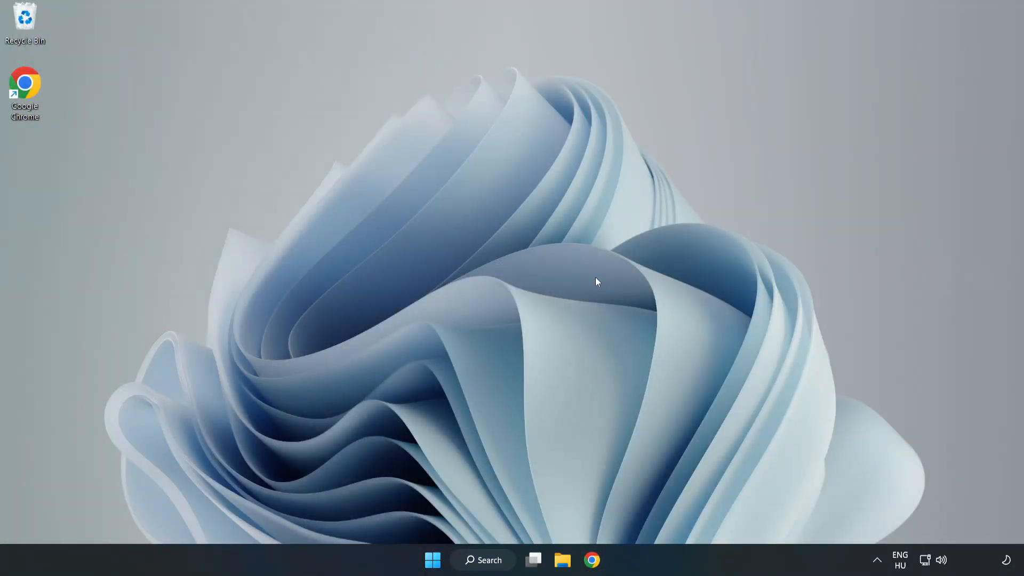
# Step: Search for cmd and launch Command Prompt as administrator
pyautogui.click(482, 560)
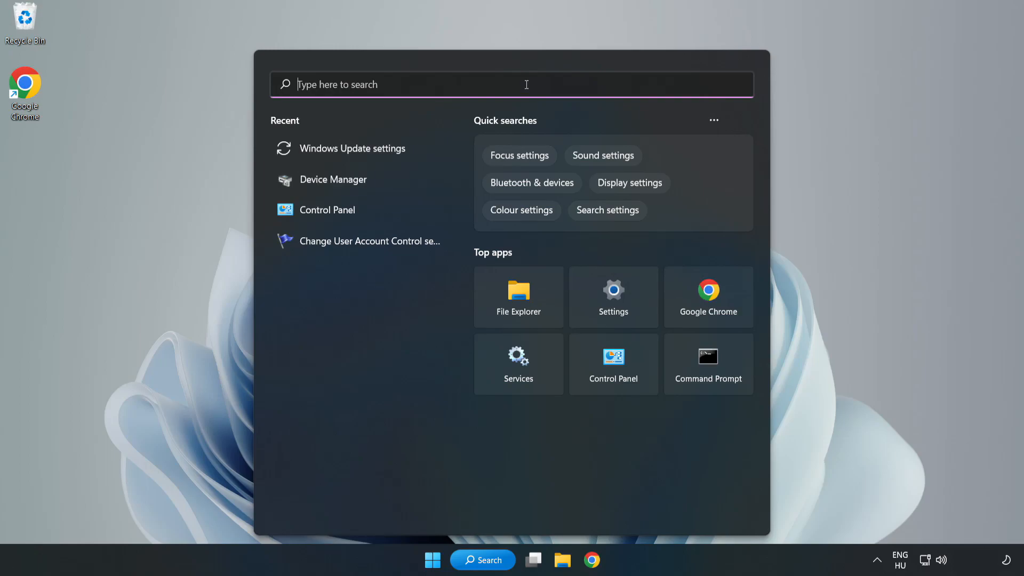
pyautogui.write('cmd')
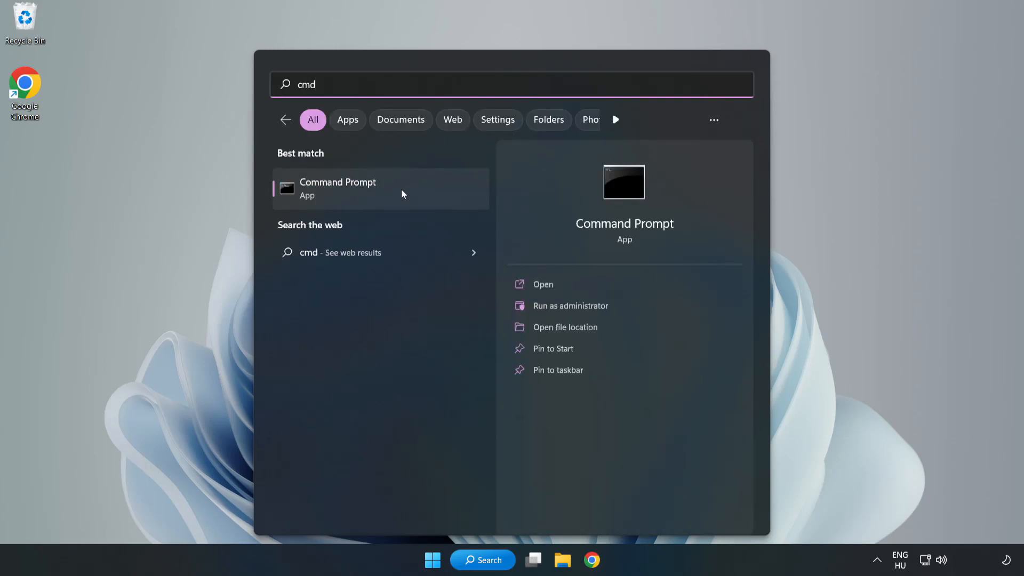
pyautogui.rightClick(338, 187)
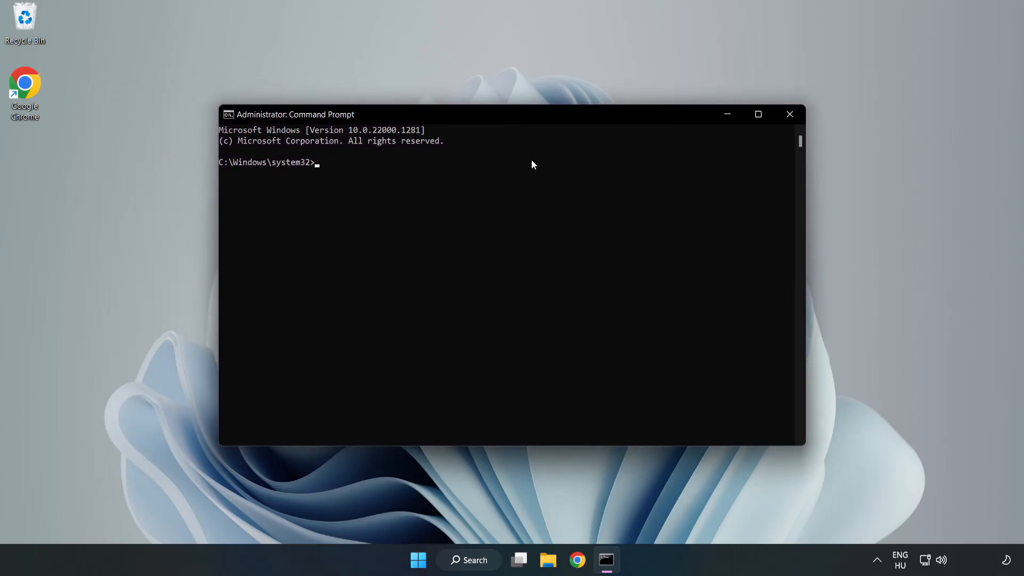
# Step: Run sfc /scannow to completion with no integrity violations, then close Command Prompt
pyautogui.write('sfc')
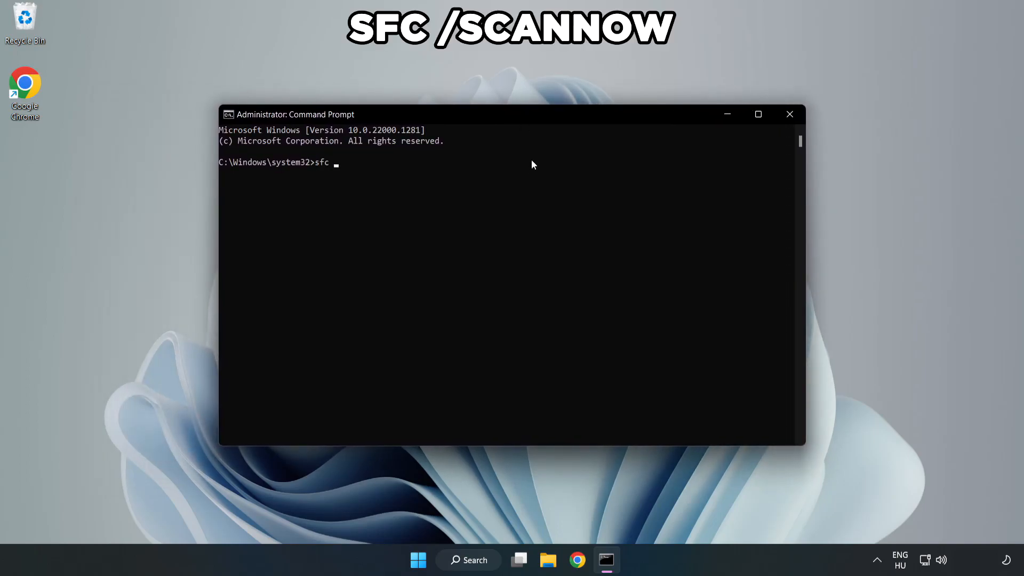
pyautogui.write('/scannow')
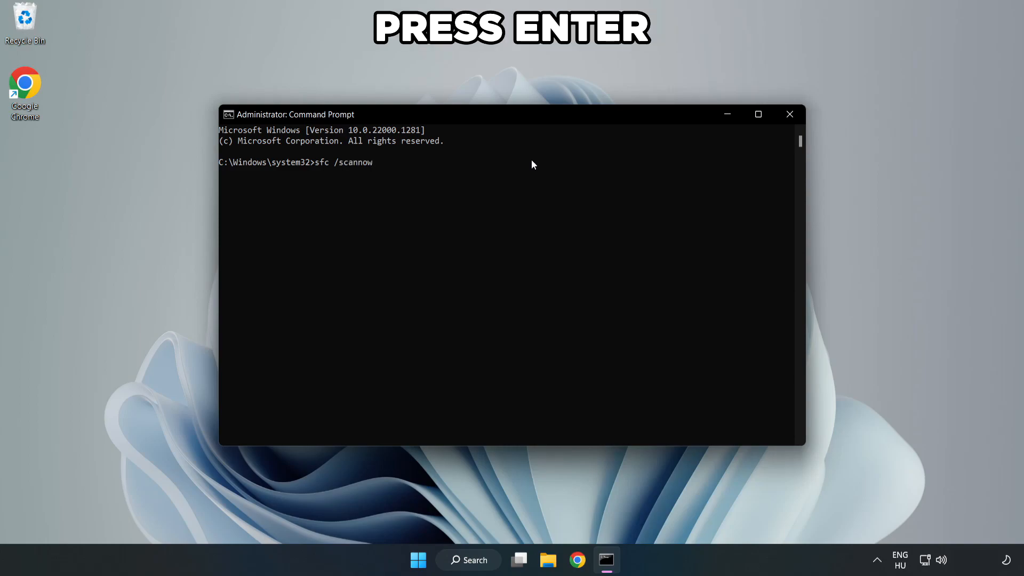
pyautogui.press('Enter')
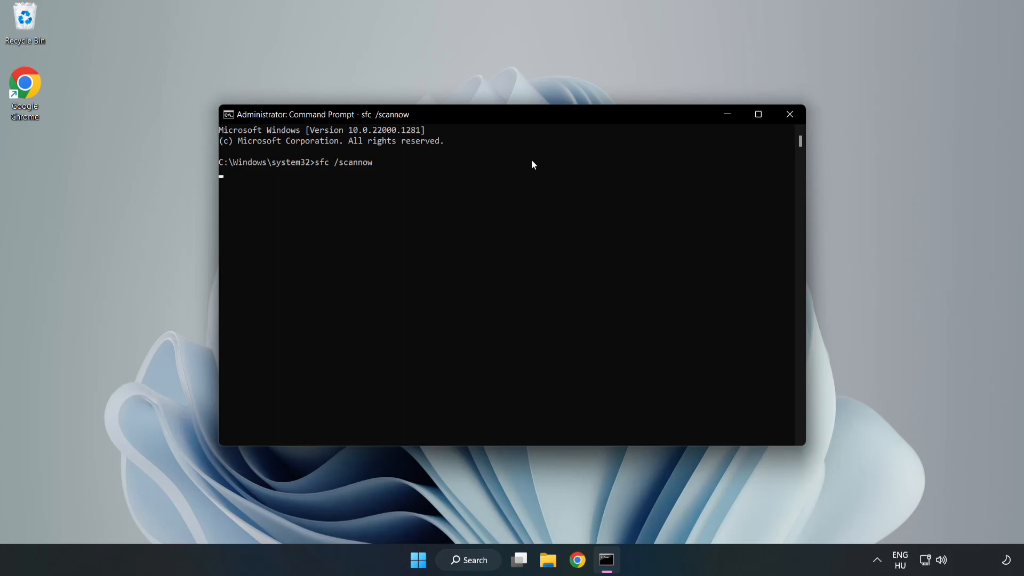
pyautogui.press('enter')
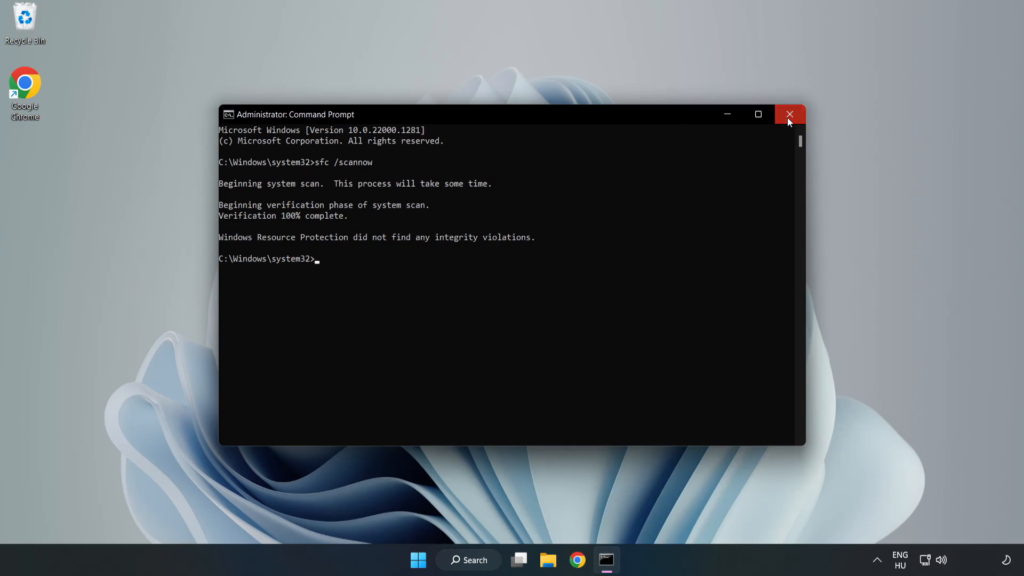
pyautogui.click(789, 114)
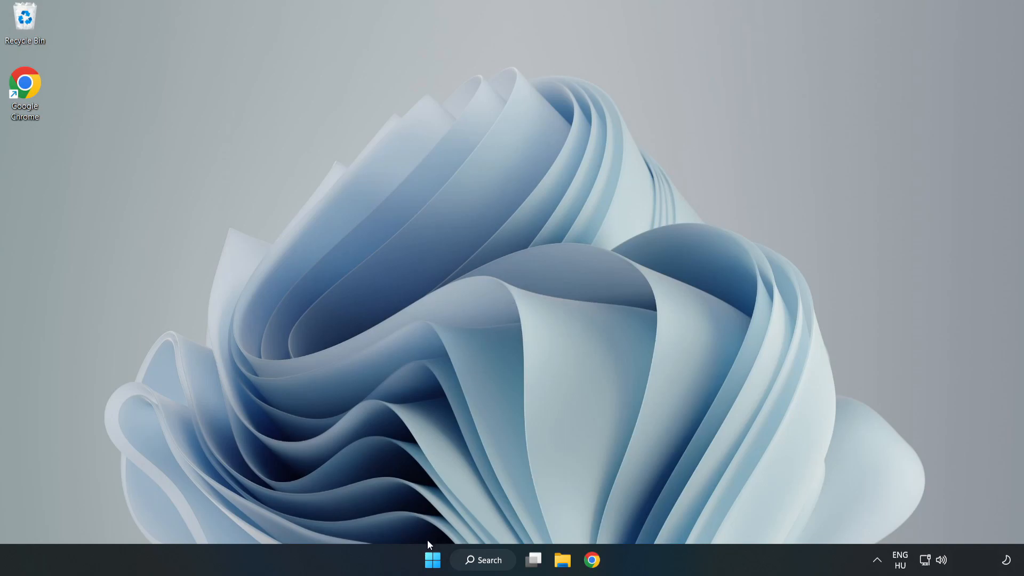
# Step: Open the Start menu's power options to reach the Restart choice
pyautogui.click(432, 560)
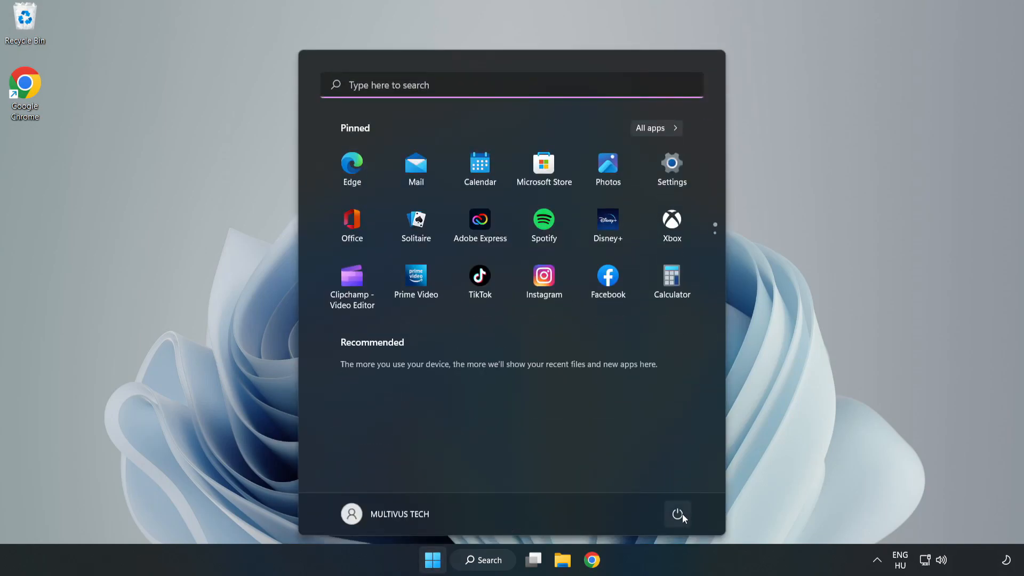
pyautogui.click(679, 514)
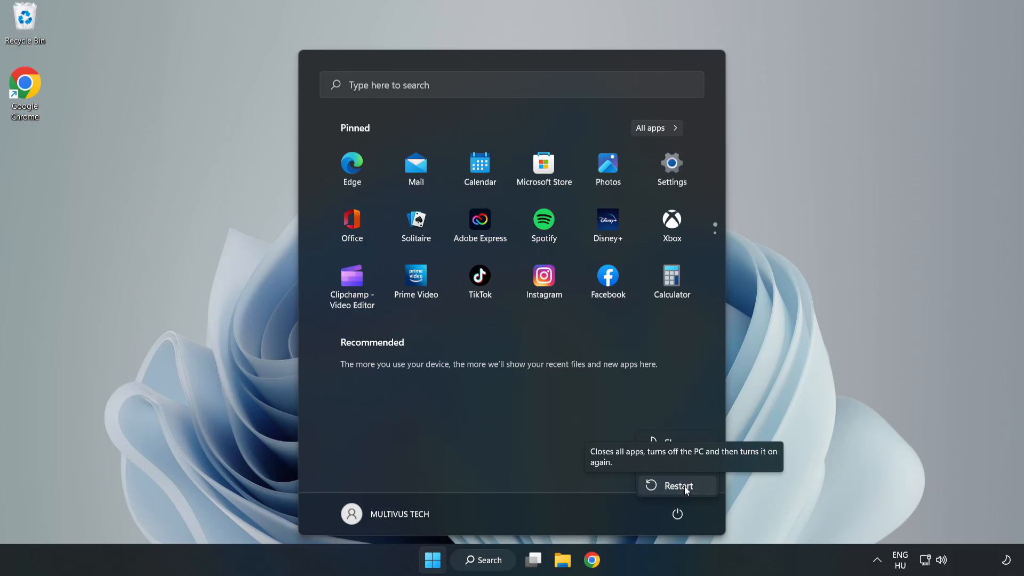